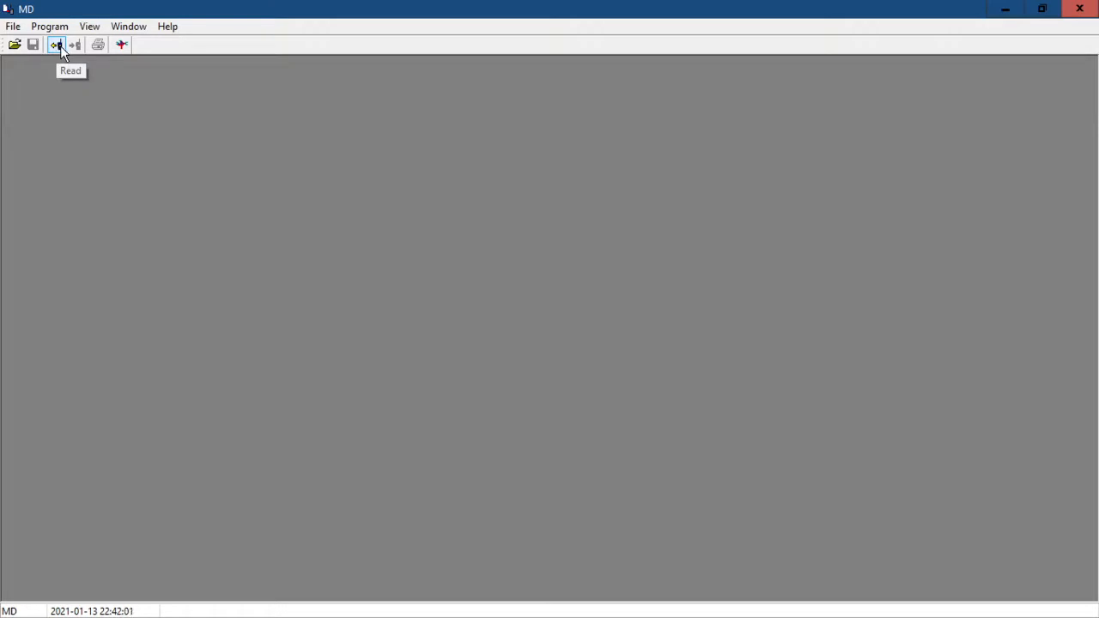
Read the programmed data from the connected DM-1702 into MD, confirming the read dialog.
click(57, 45)
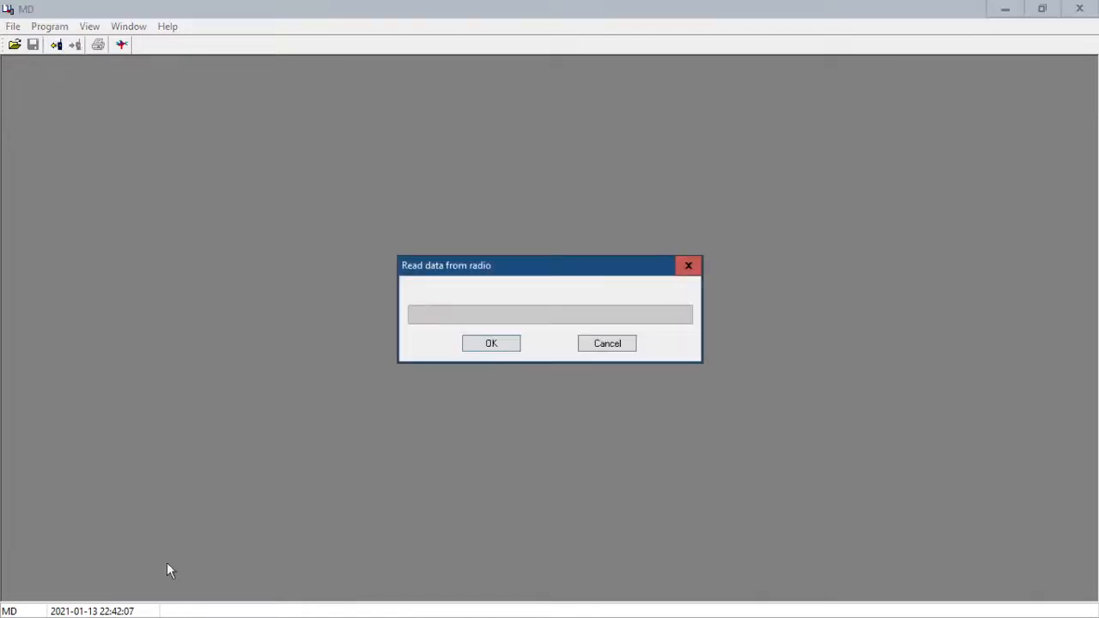
mouse_move(254, 594)
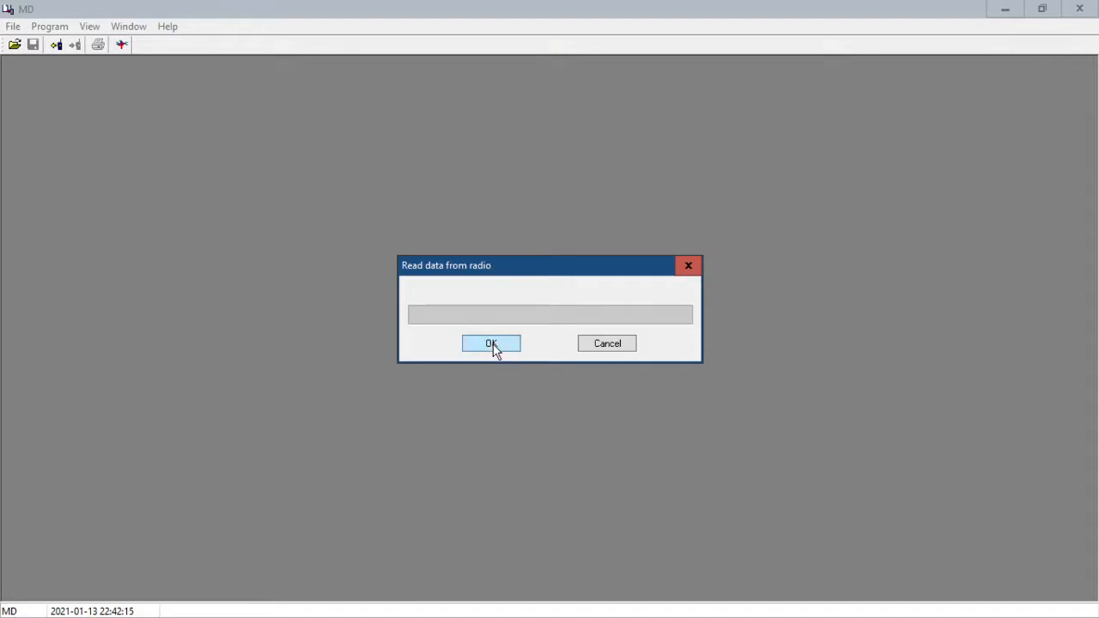
click(491, 343)
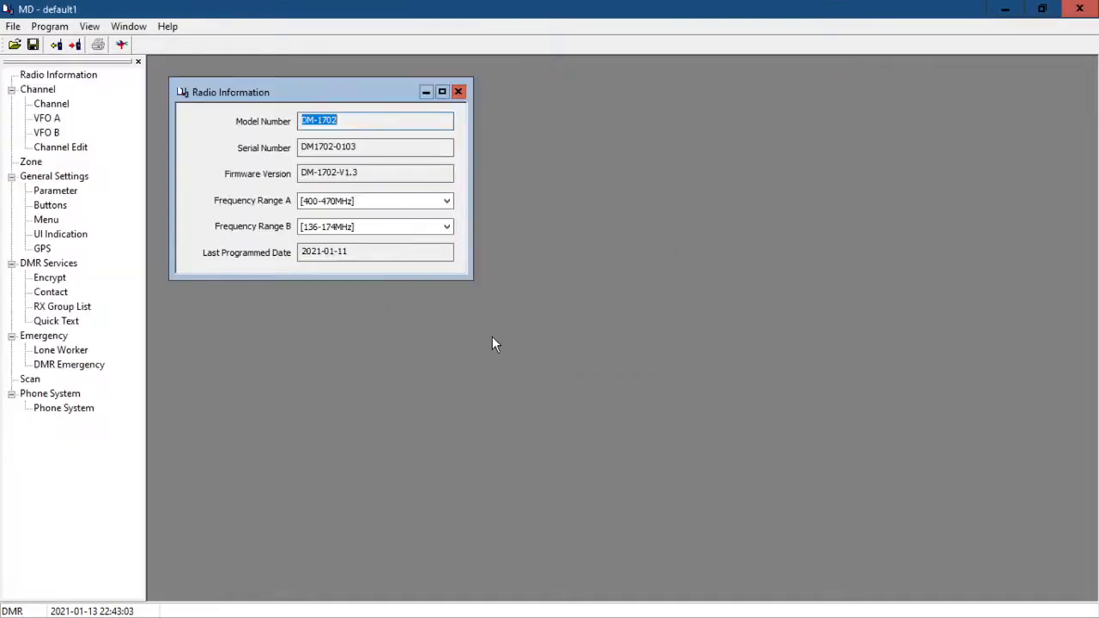
mouse_move(625, 278)
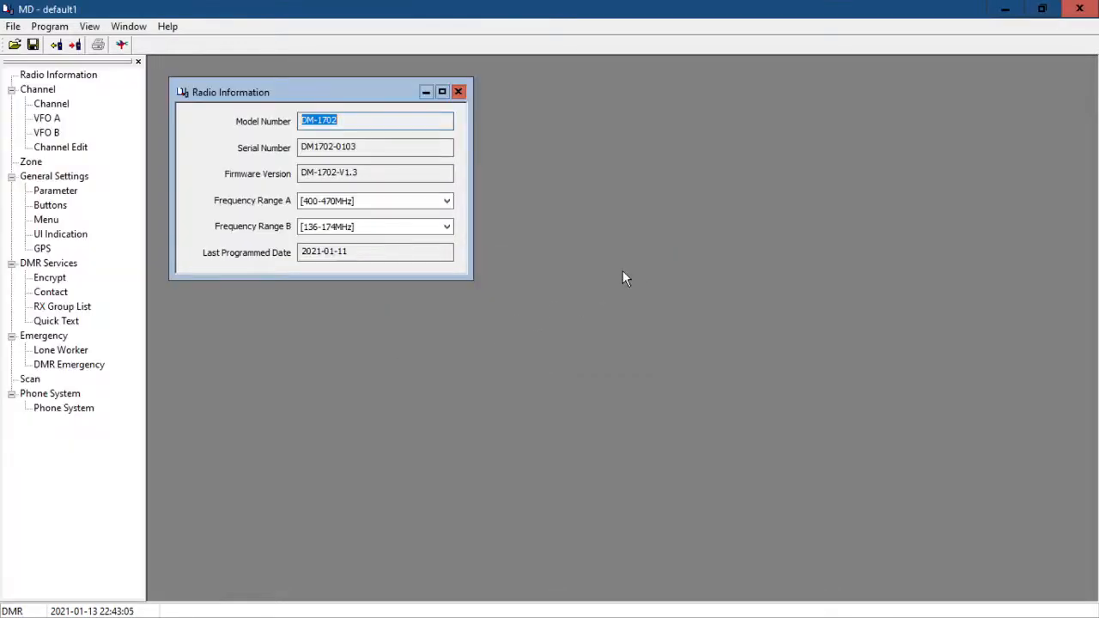
mouse_move(364, 143)
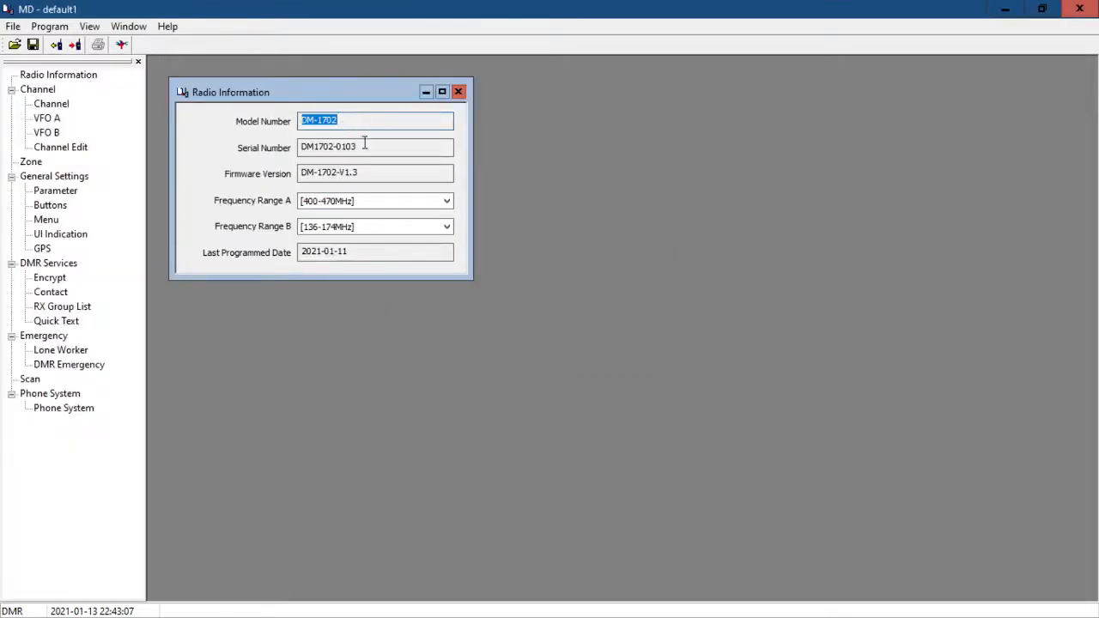
mouse_move(329, 251)
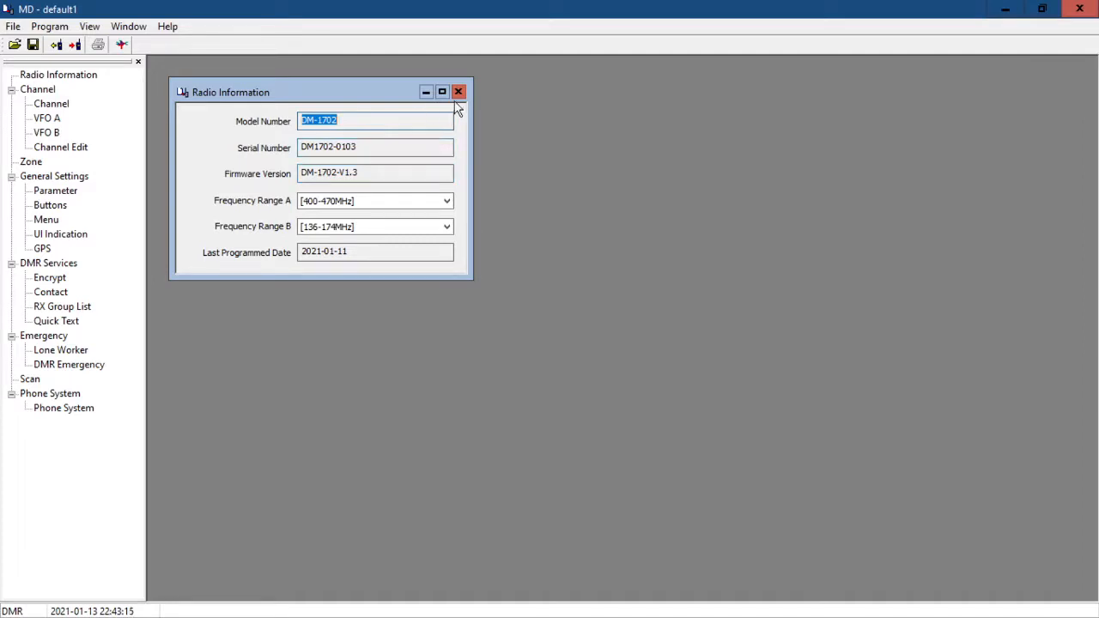
Close the Radio Information window showing model, serial number and firmware version.
click(457, 92)
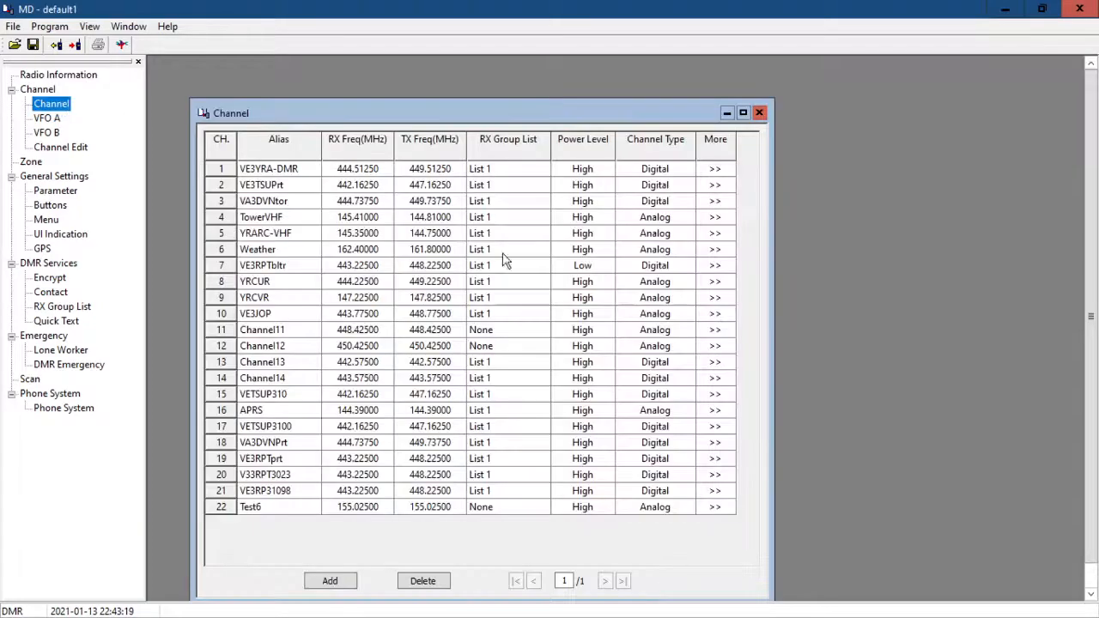
mouse_move(421, 113)
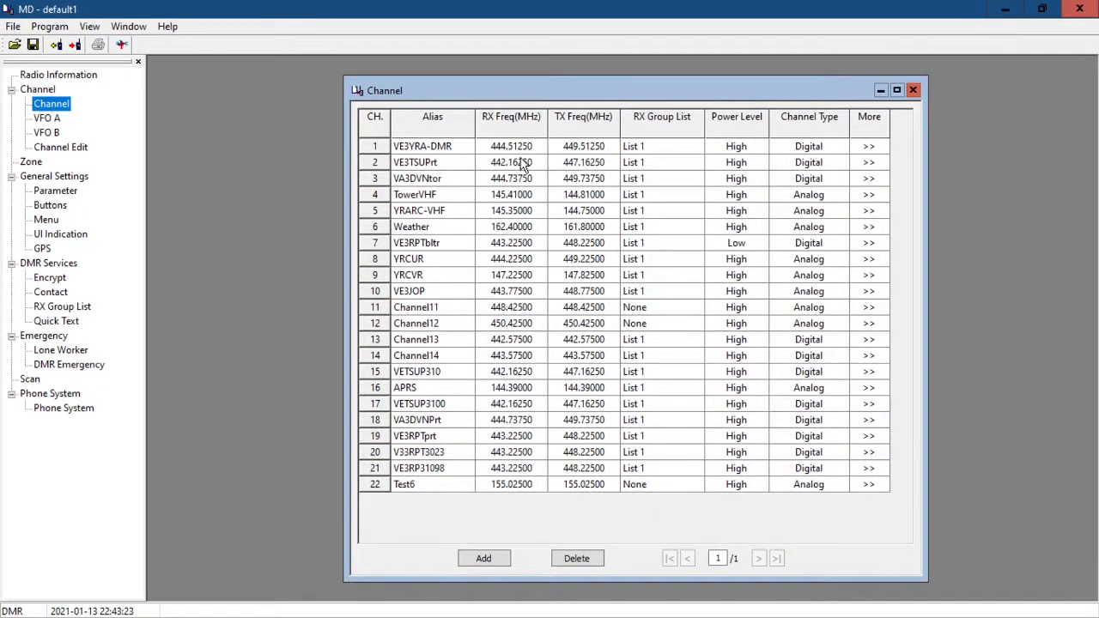
mouse_move(570, 144)
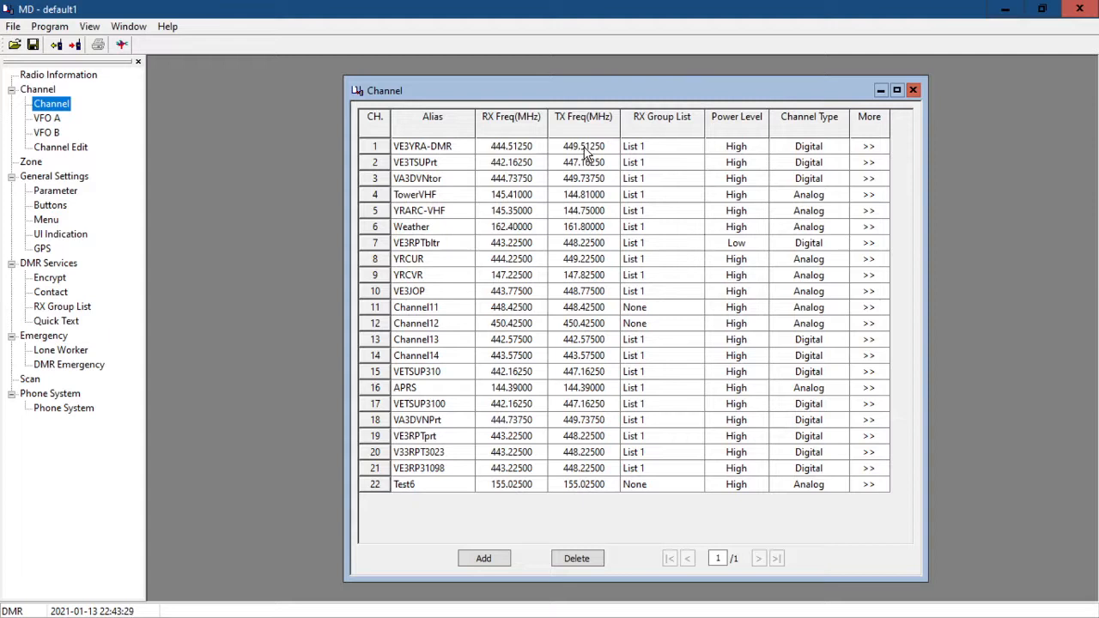
mouse_move(876, 162)
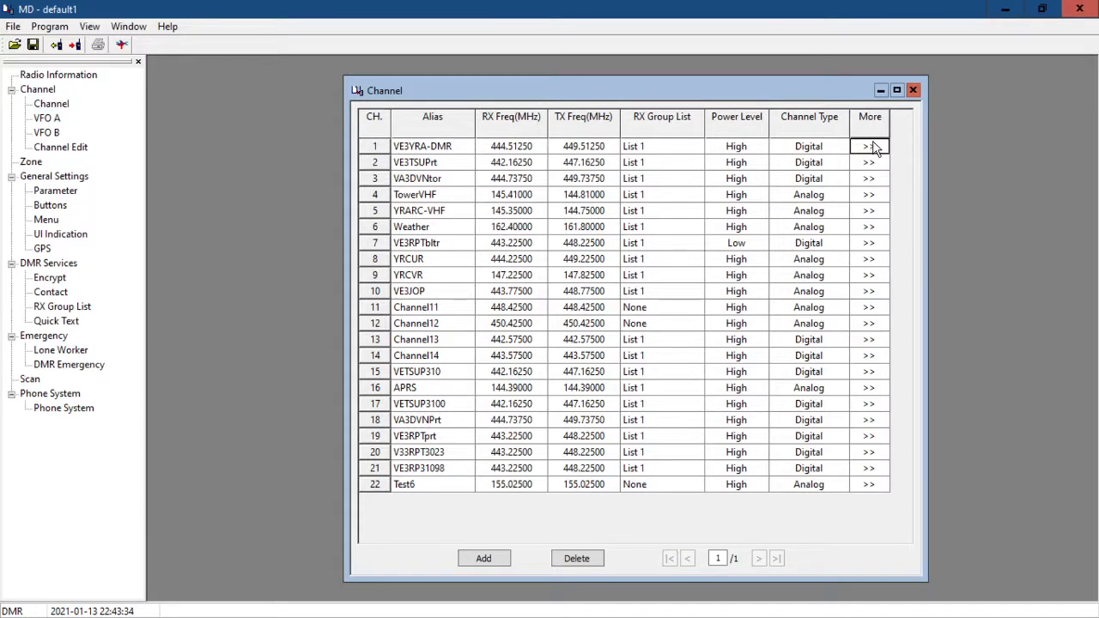
click(869, 146)
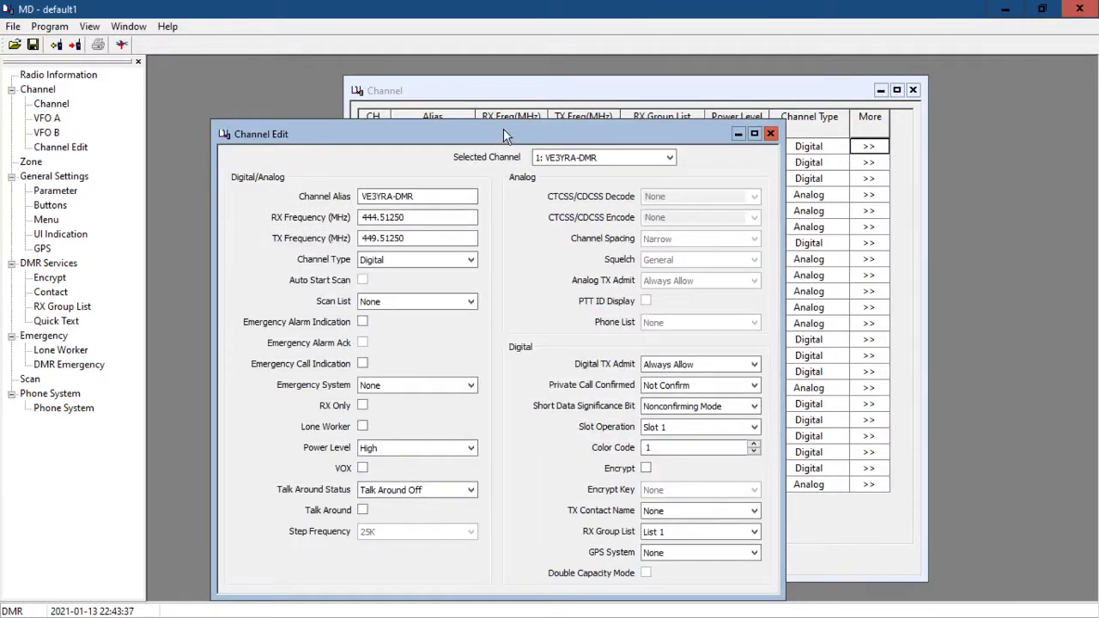
drag(507, 134, 447, 92)
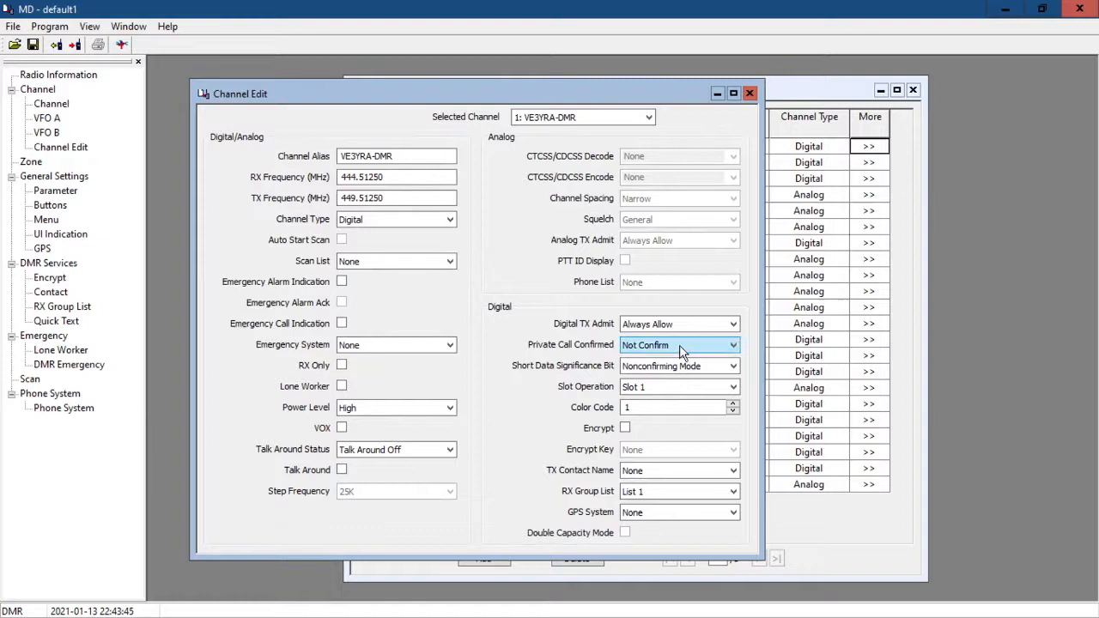
mouse_move(687, 467)
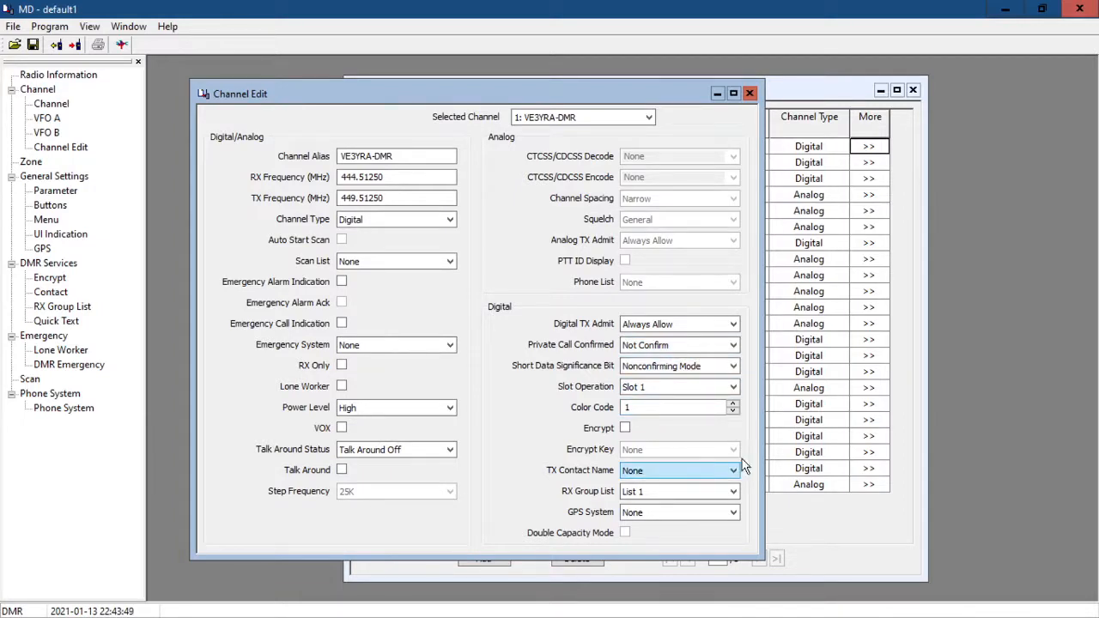
click(749, 93)
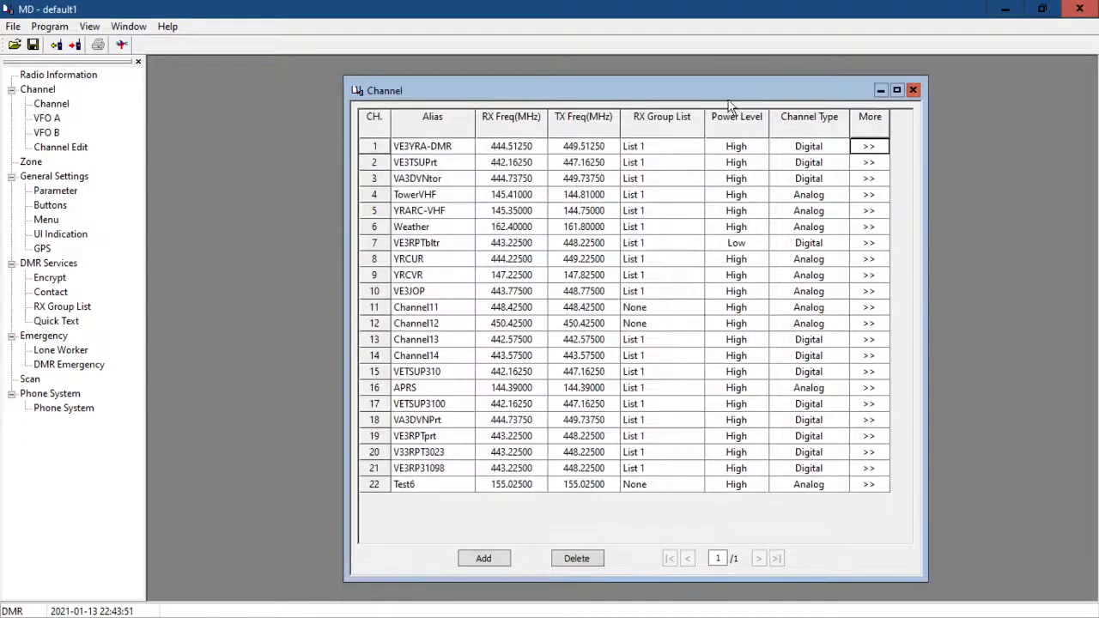
mouse_move(472, 154)
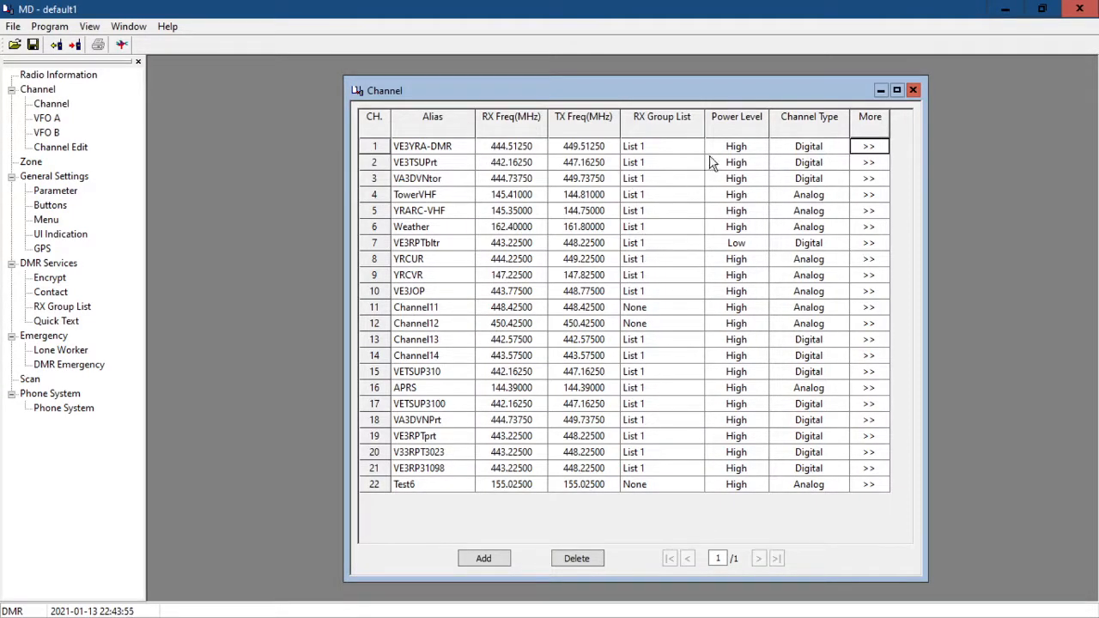
mouse_move(644, 284)
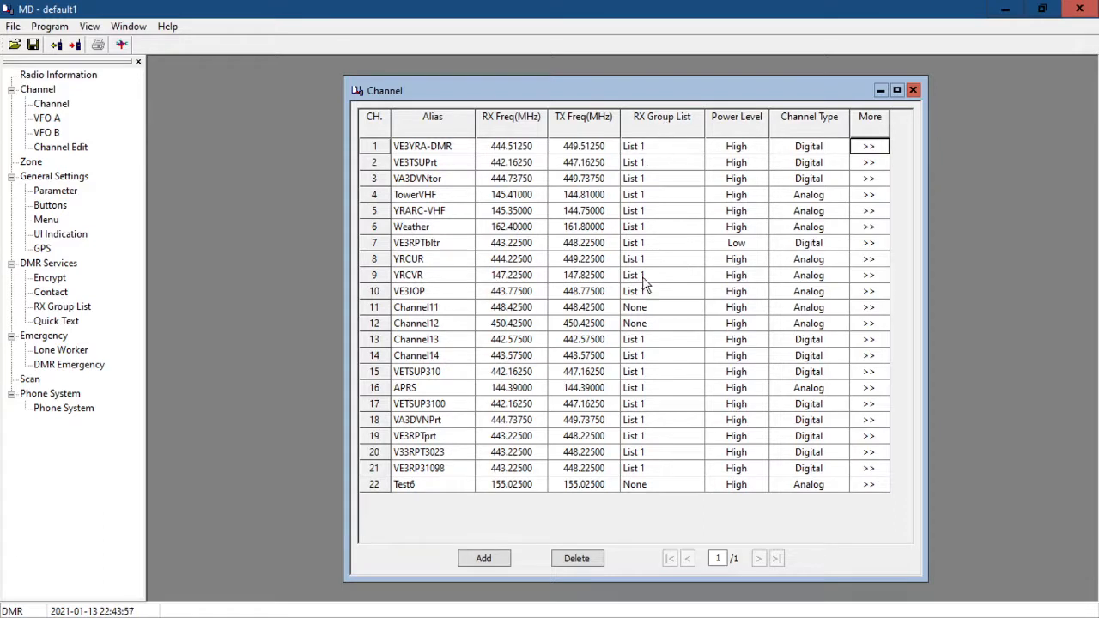
mouse_move(673, 144)
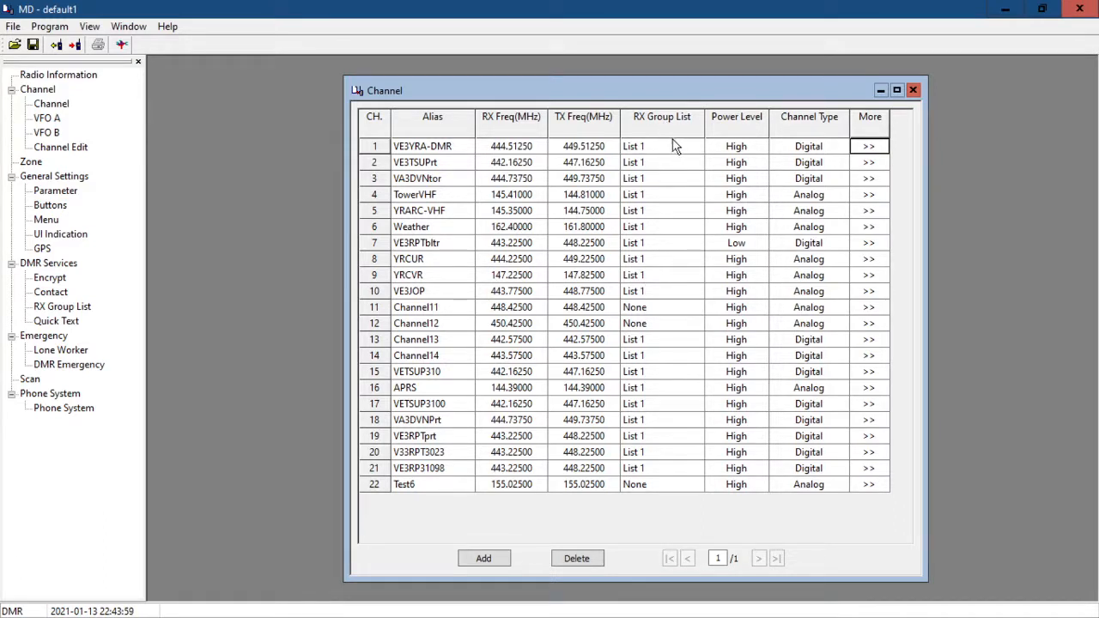
Review the Zone setup with Zone 1 and Zone 2 member channels, then close it.
click(31, 162)
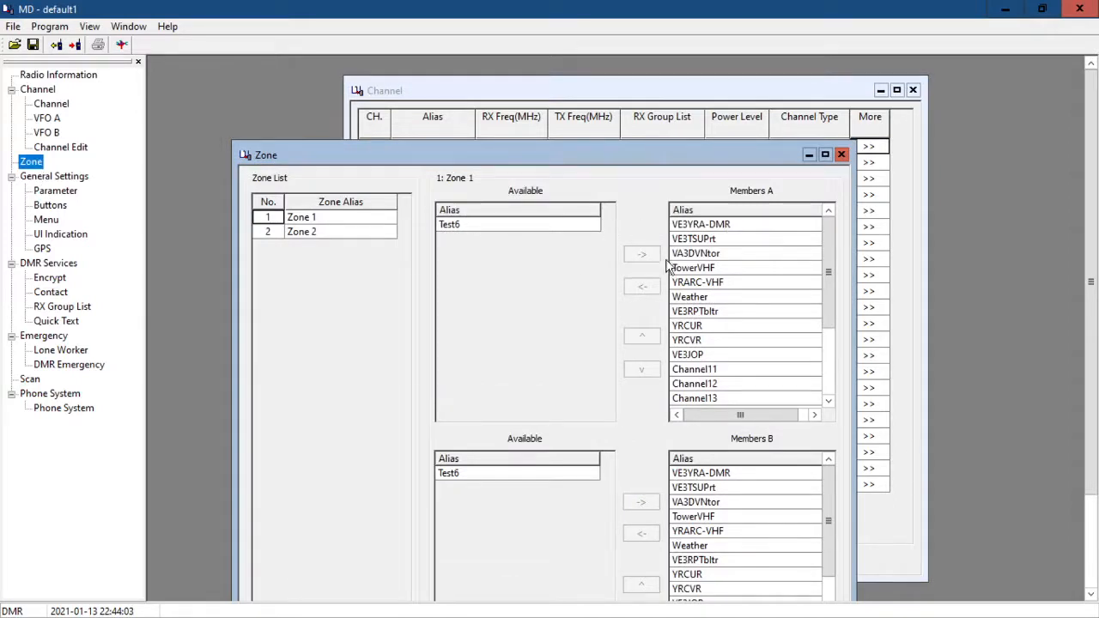
mouse_move(771, 382)
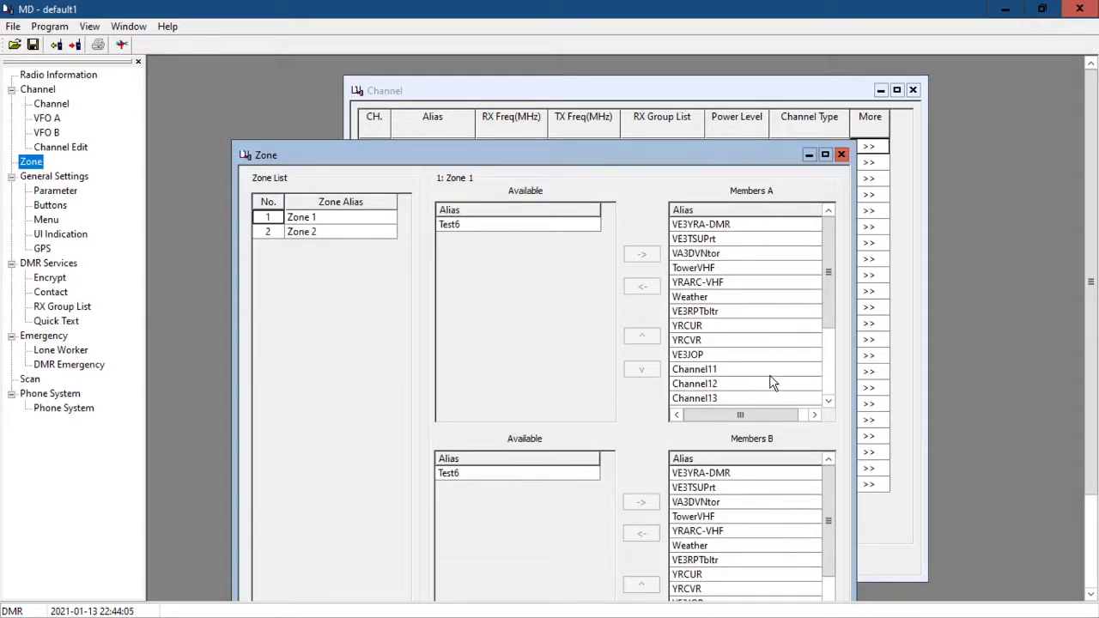
mouse_move(387, 265)
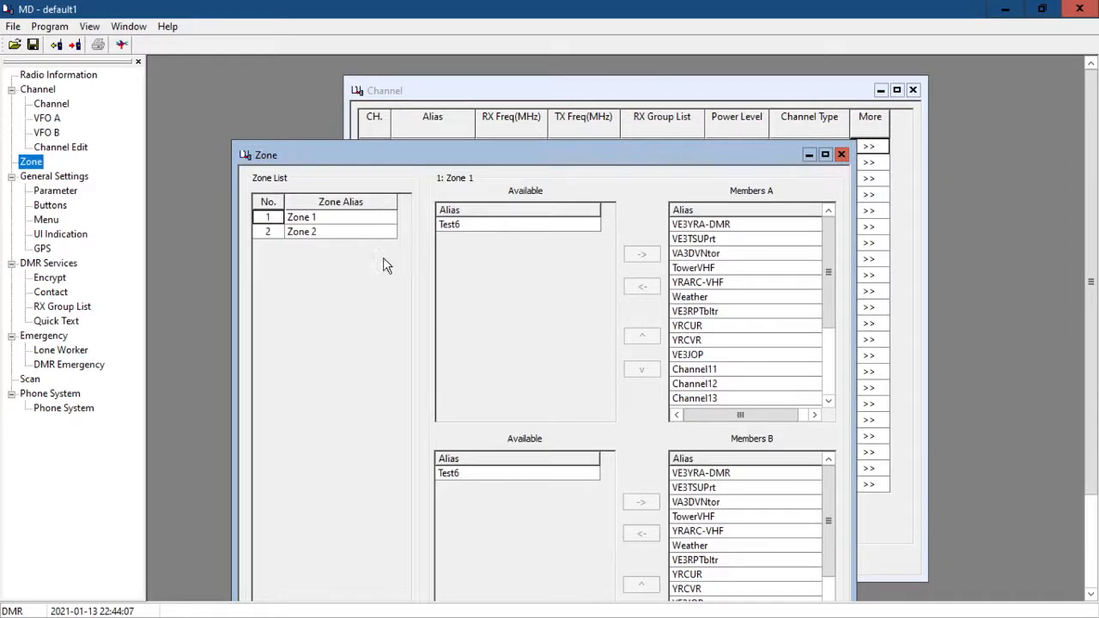
mouse_move(337, 264)
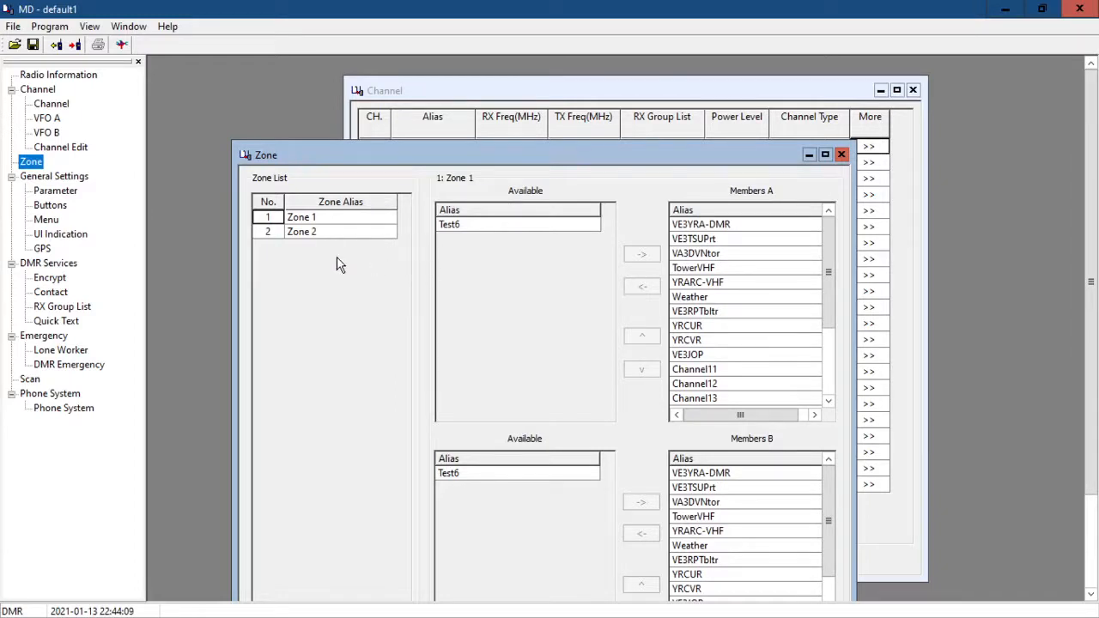
mouse_move(855, 295)
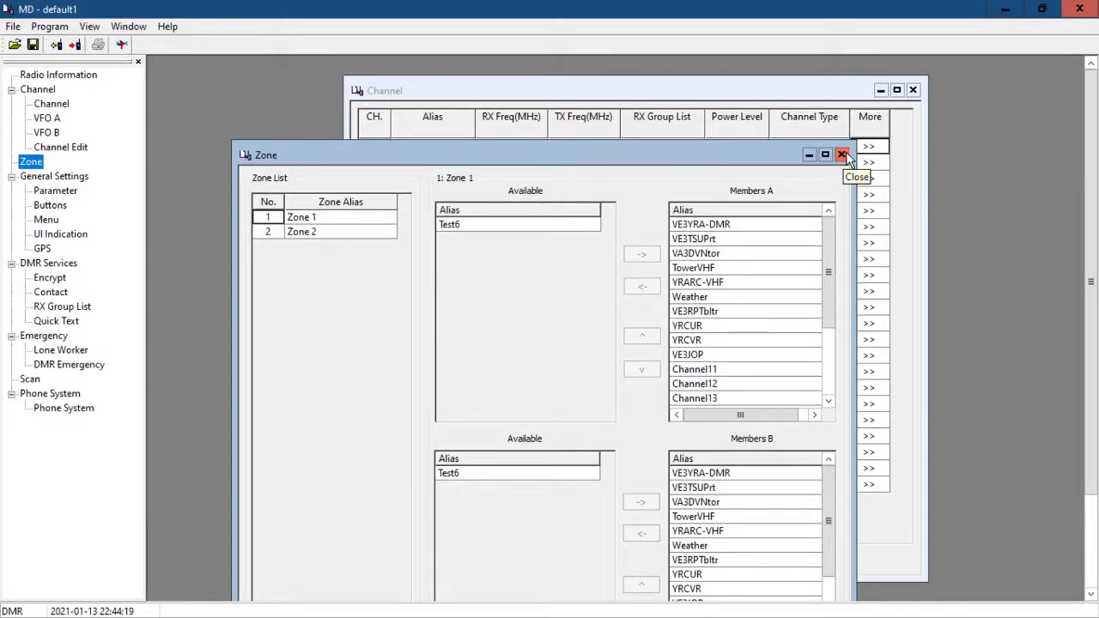
mouse_move(825, 154)
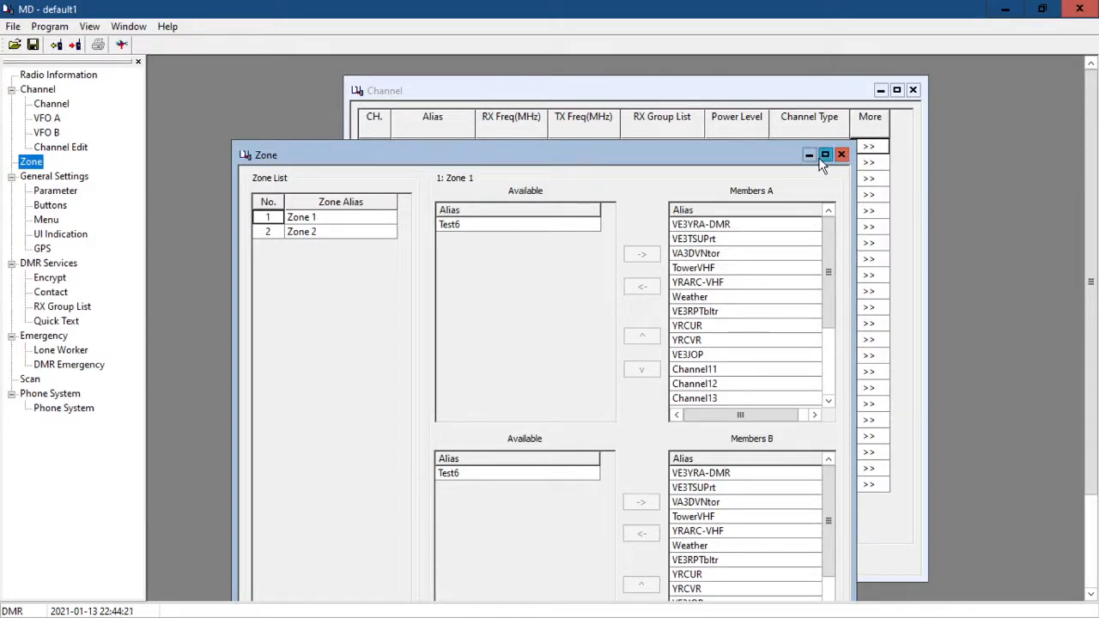
mouse_move(825, 155)
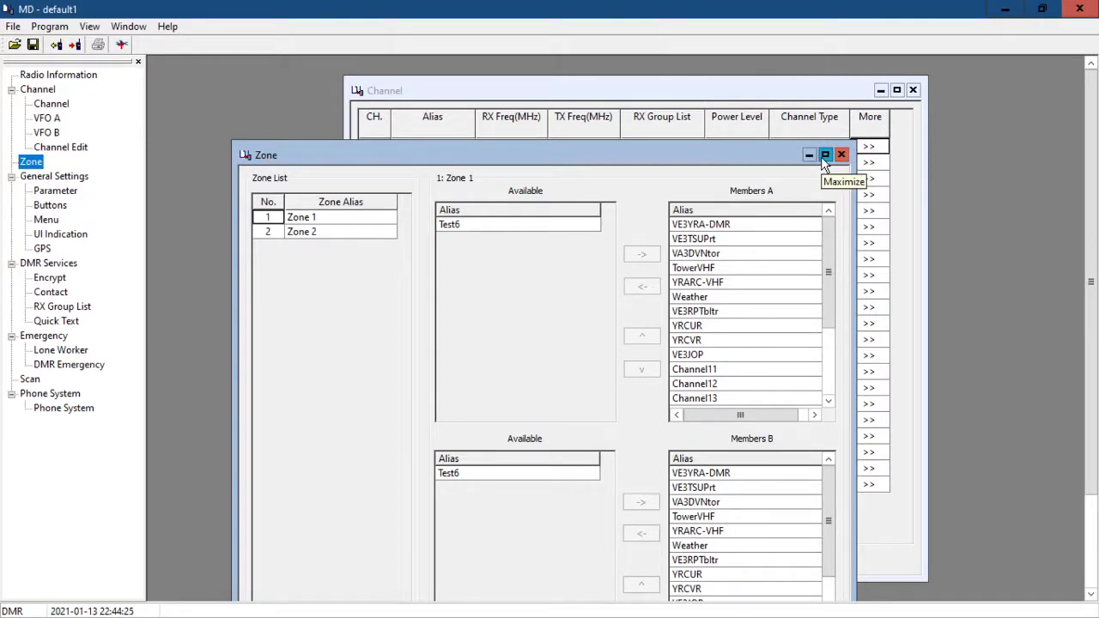
mouse_move(841, 155)
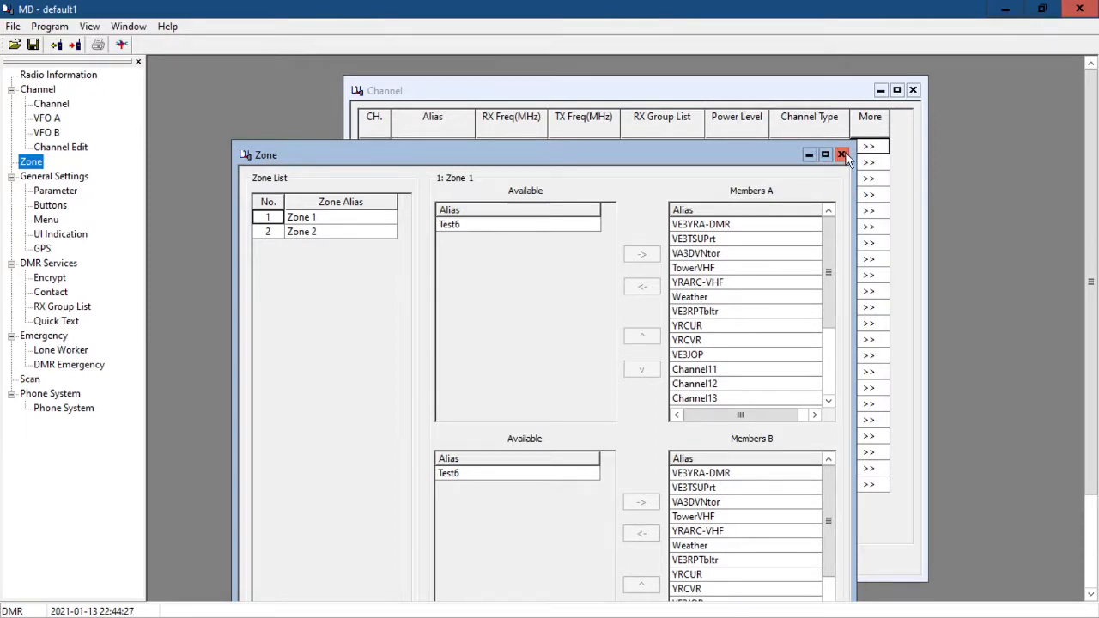
click(841, 155)
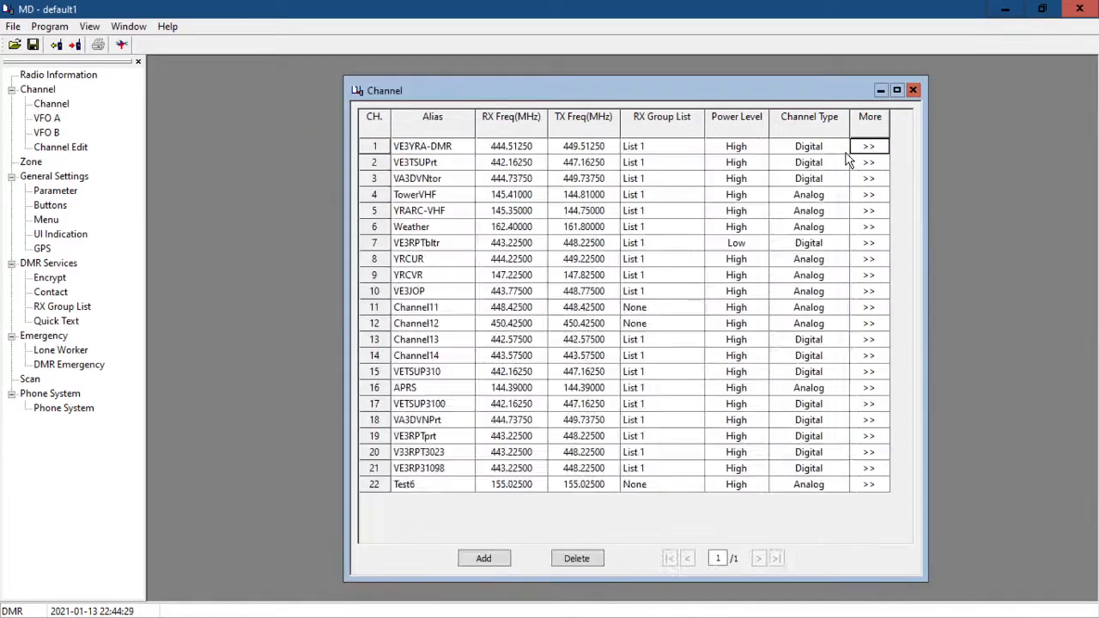
mouse_move(55, 190)
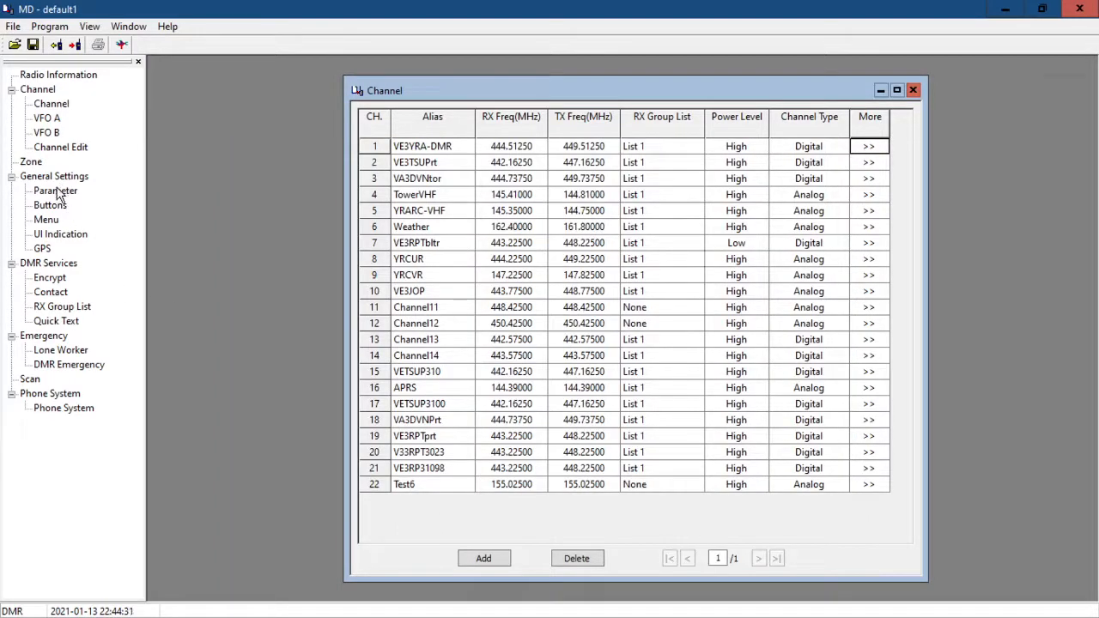
Review the General Settings Parameter page, then bring the 22-channel list back in front.
click(55, 191)
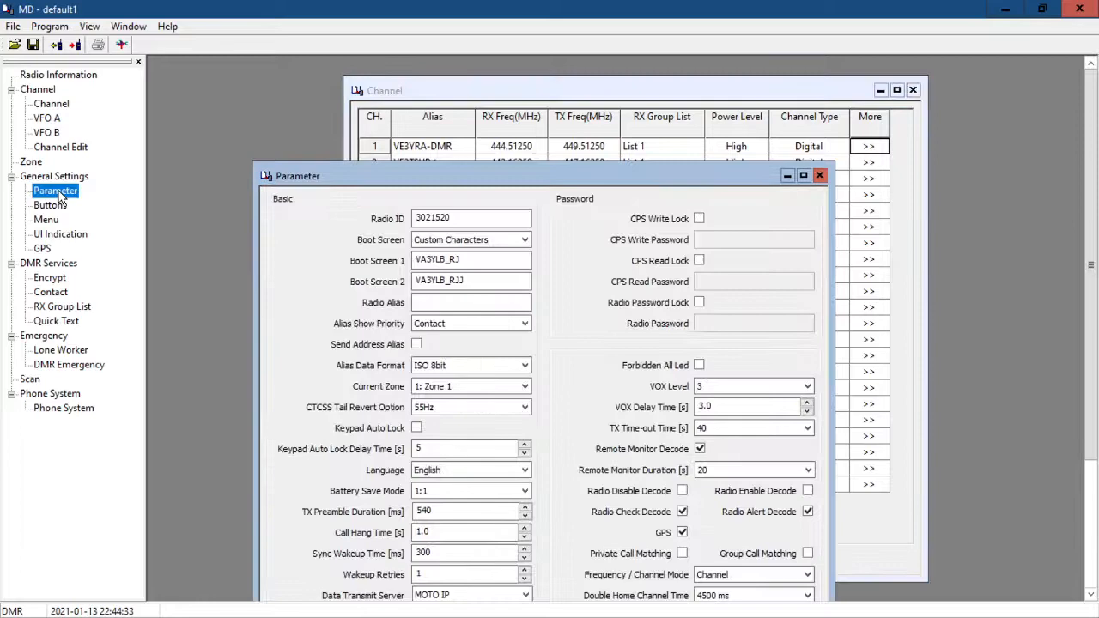
mouse_move(592, 182)
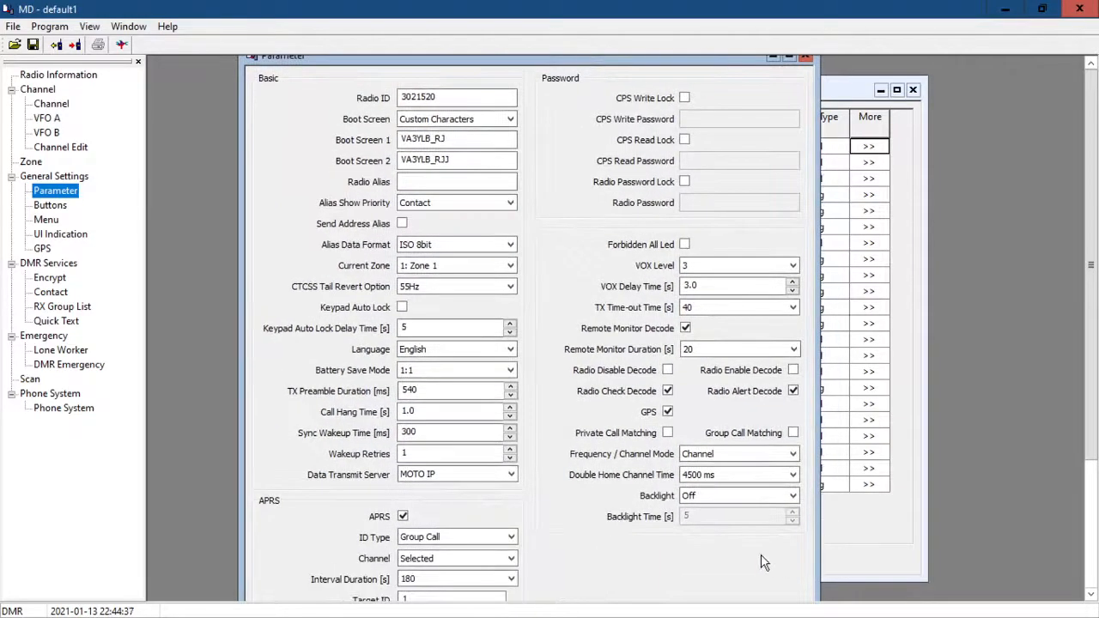
mouse_move(769, 440)
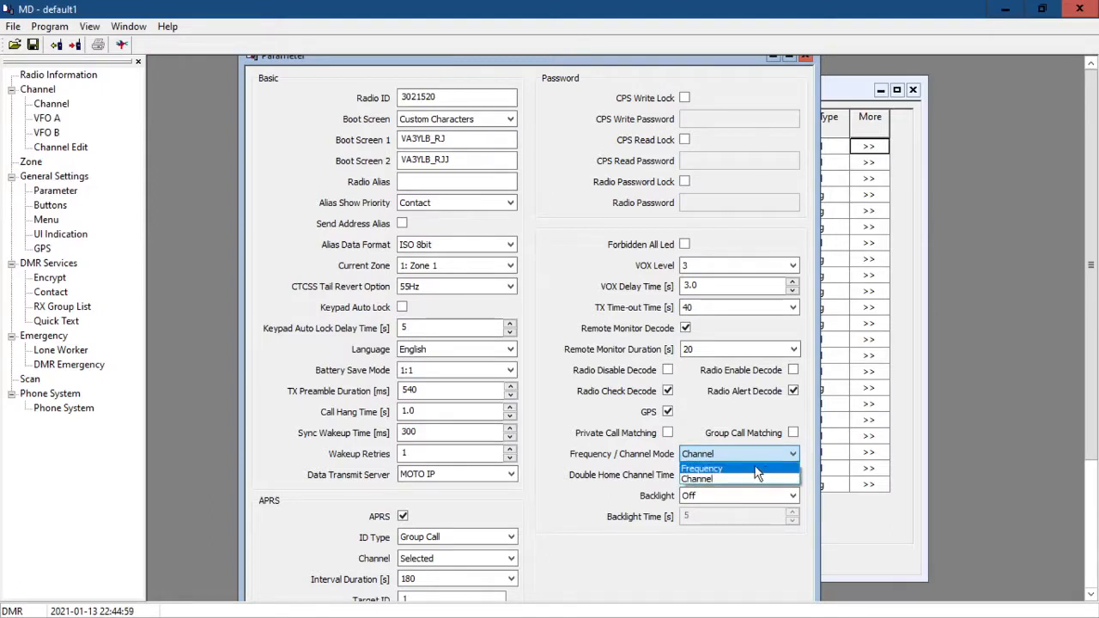
mouse_move(810, 227)
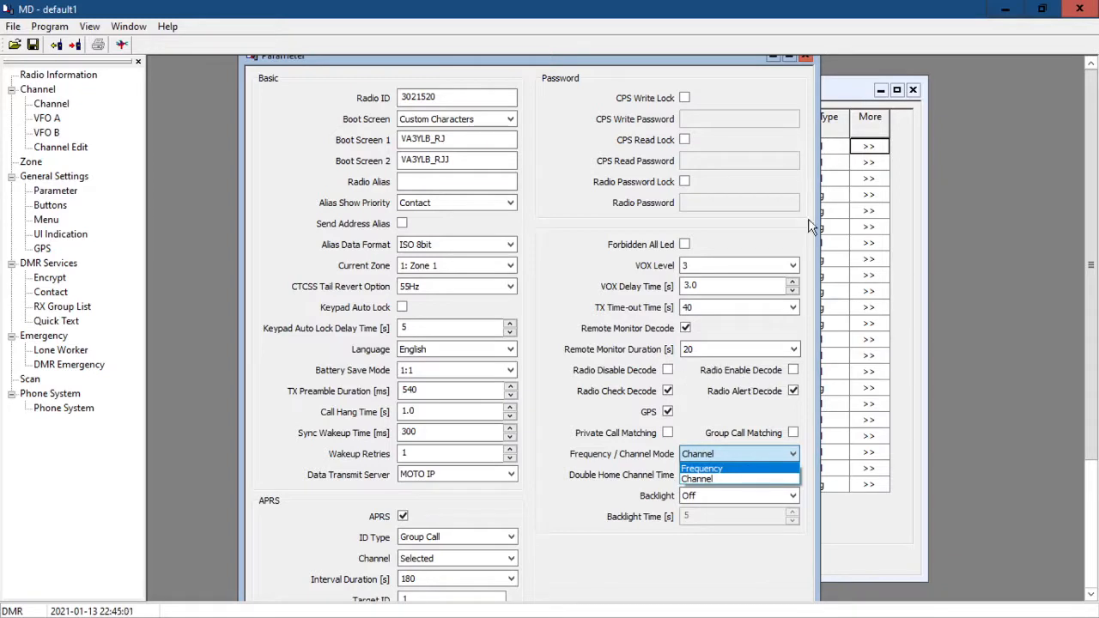
click(695, 477)
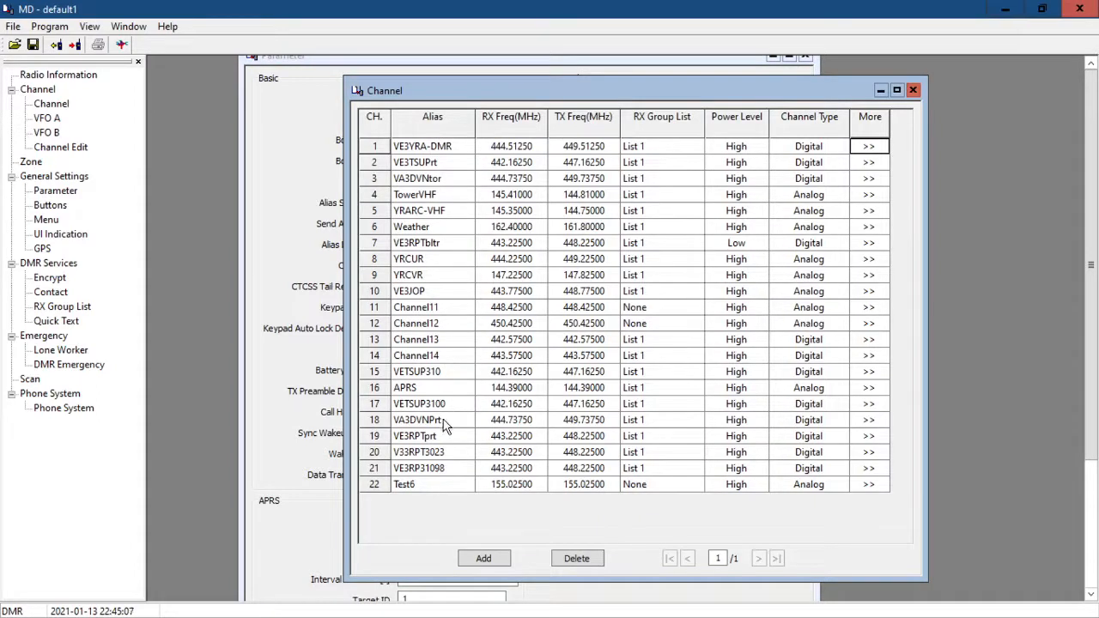
mouse_move(541, 288)
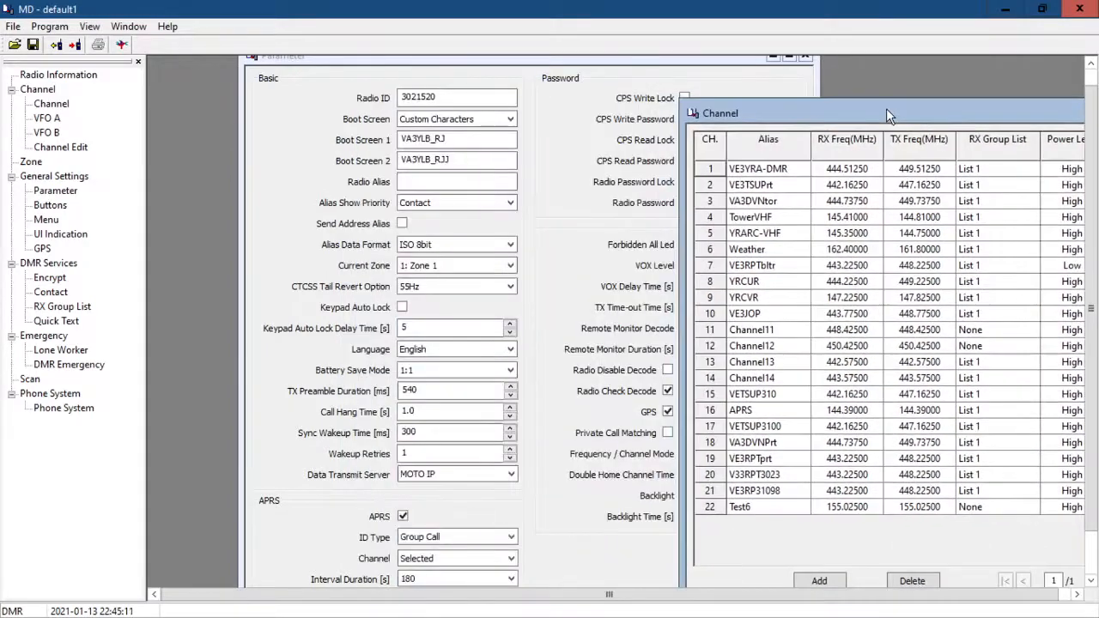
Drag the Channel window aside to reveal the Parameter settings and show the Program menu.
drag(890, 113, 798, 120)
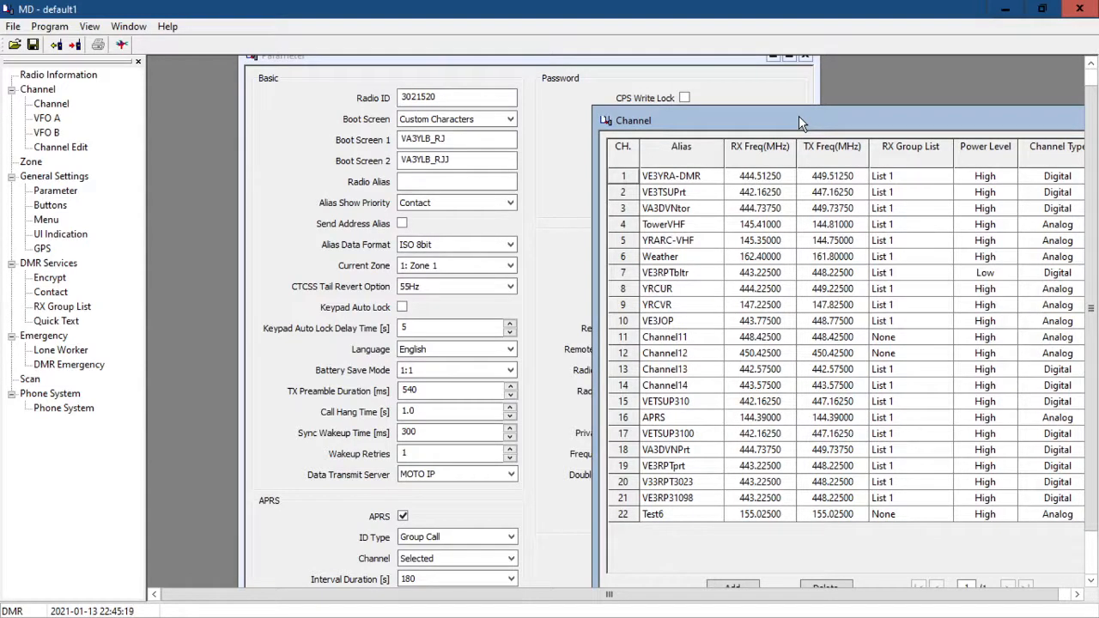
mouse_move(535, 333)
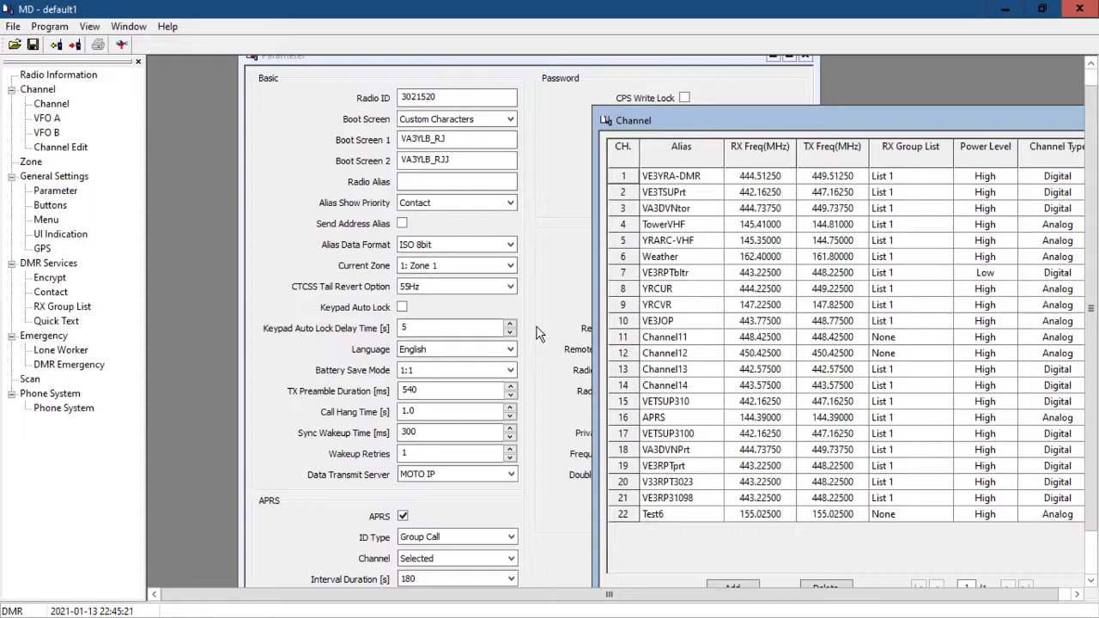
mouse_move(285, 161)
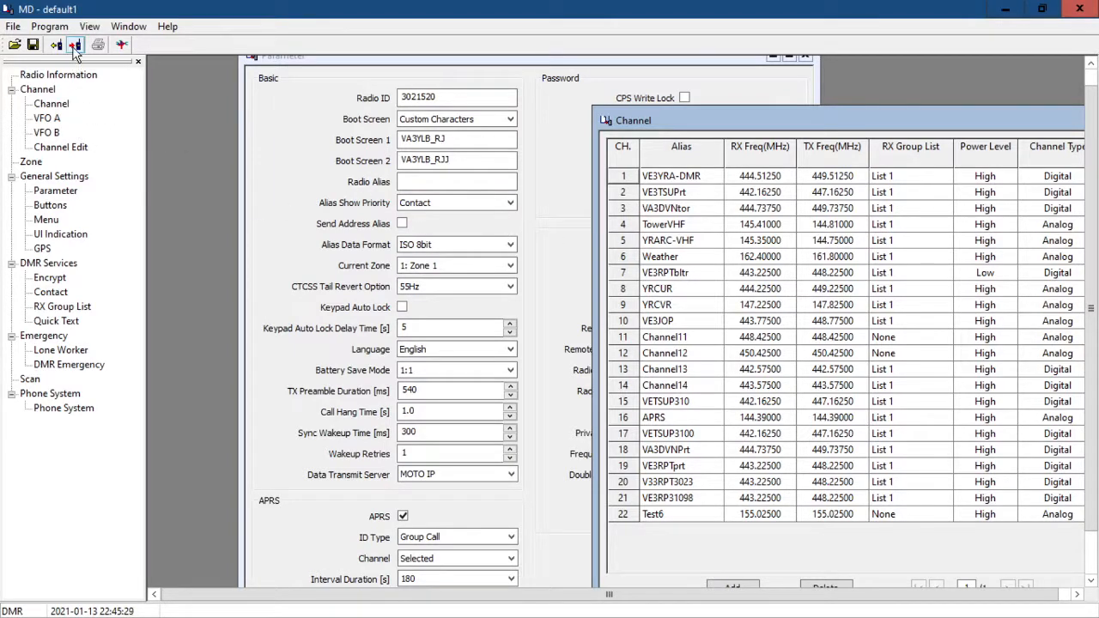
mouse_move(310, 237)
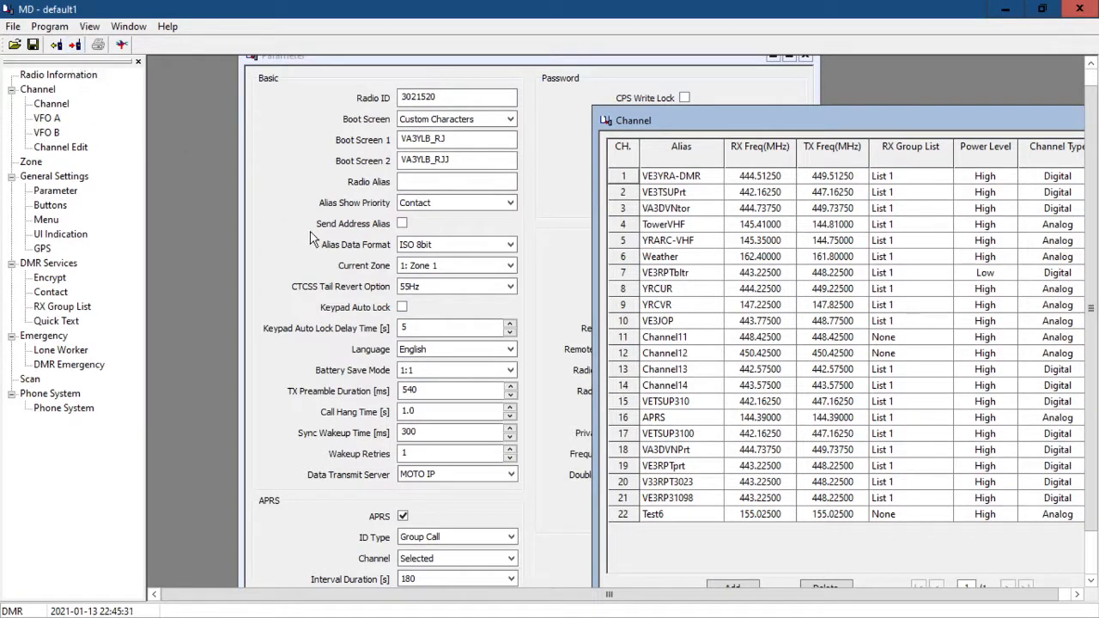
mouse_move(494, 210)
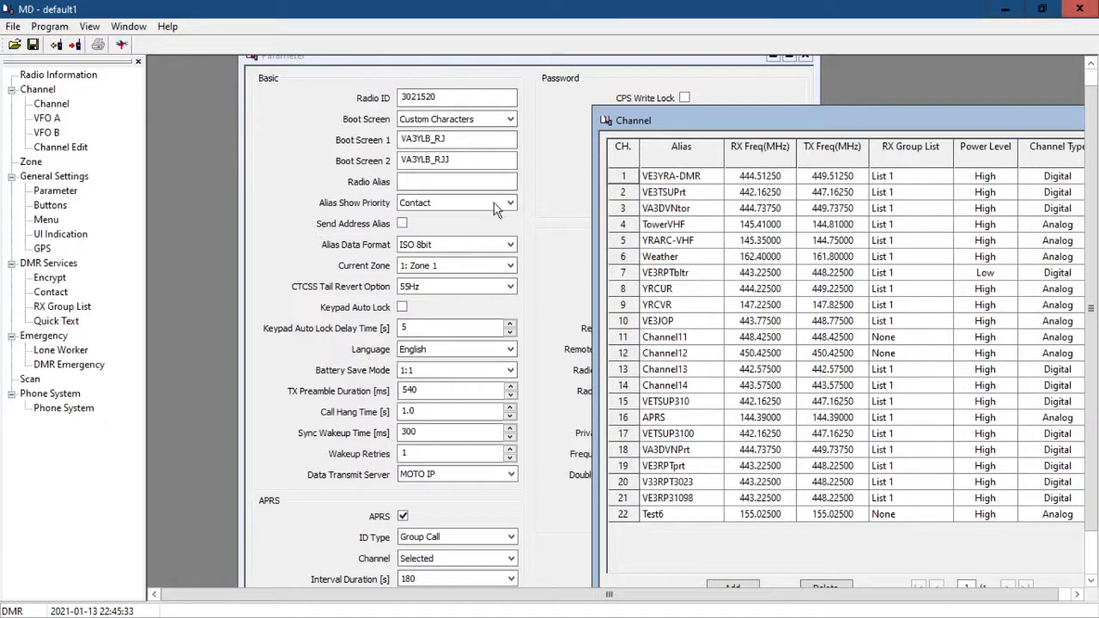
mouse_move(869, 141)
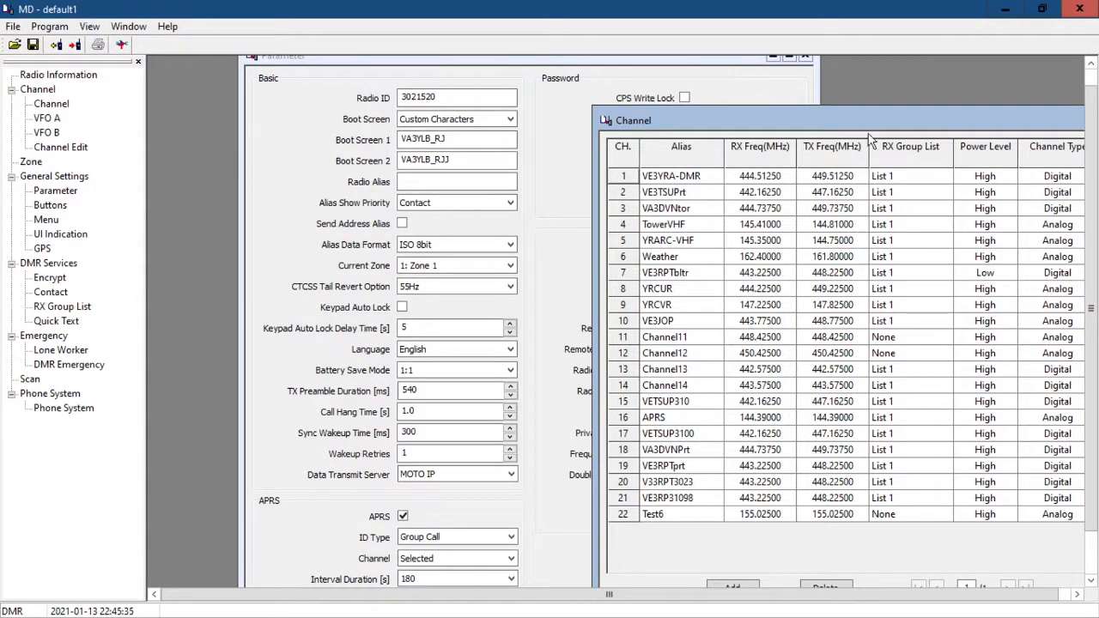
mouse_move(944, 17)
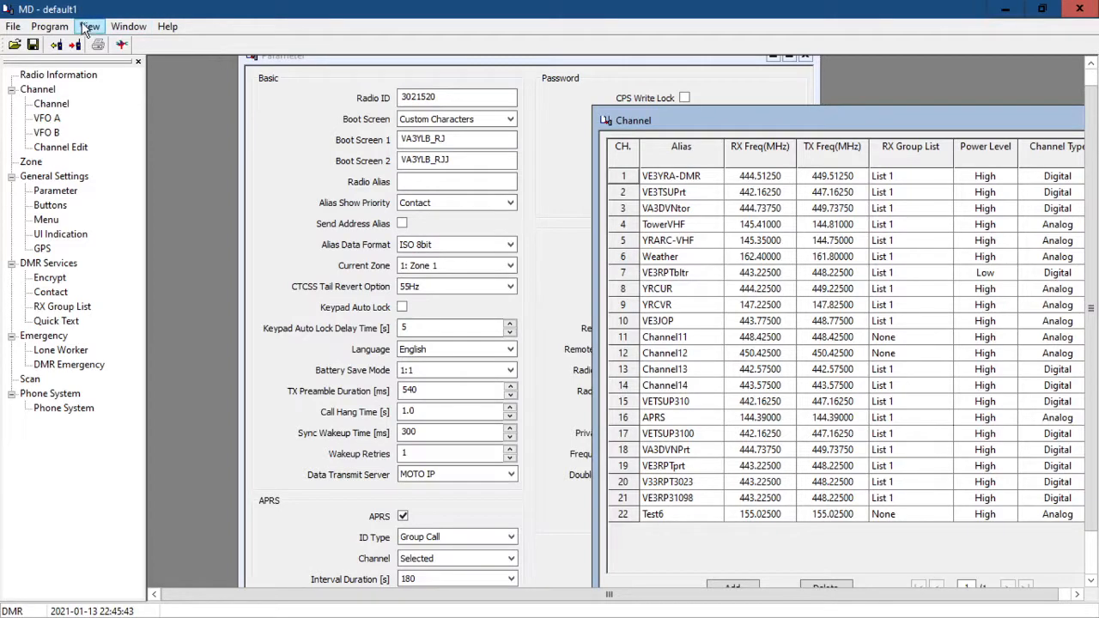
mouse_move(48, 26)
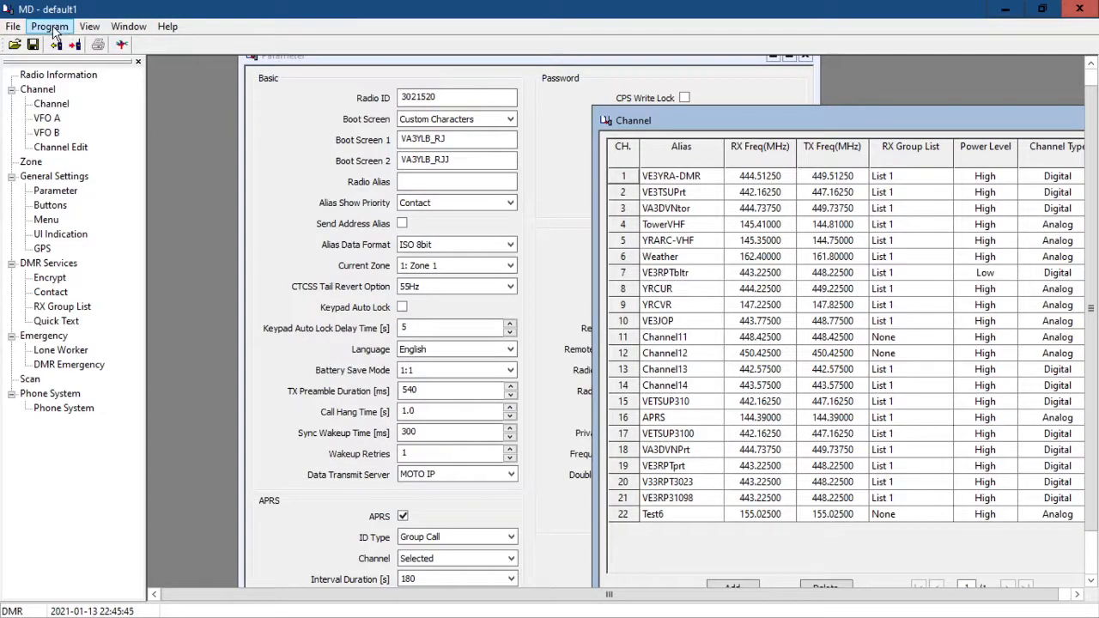
click(48, 26)
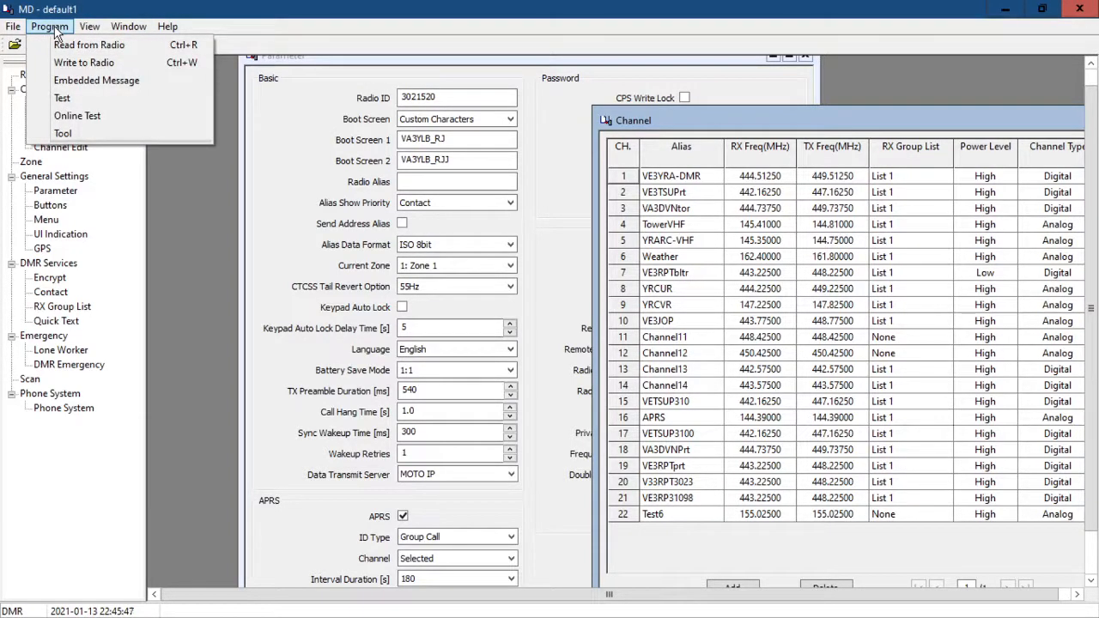
mouse_move(62, 134)
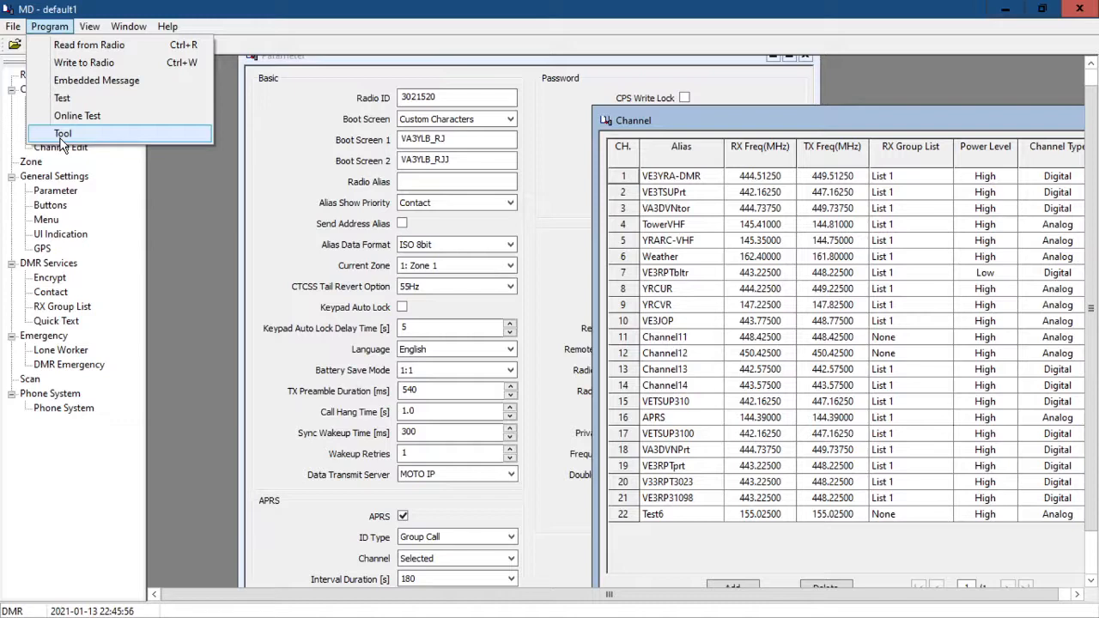
Show the Tool upgrade dialog with Load, Upgrade and RTC options, no firmware file loaded.
click(62, 134)
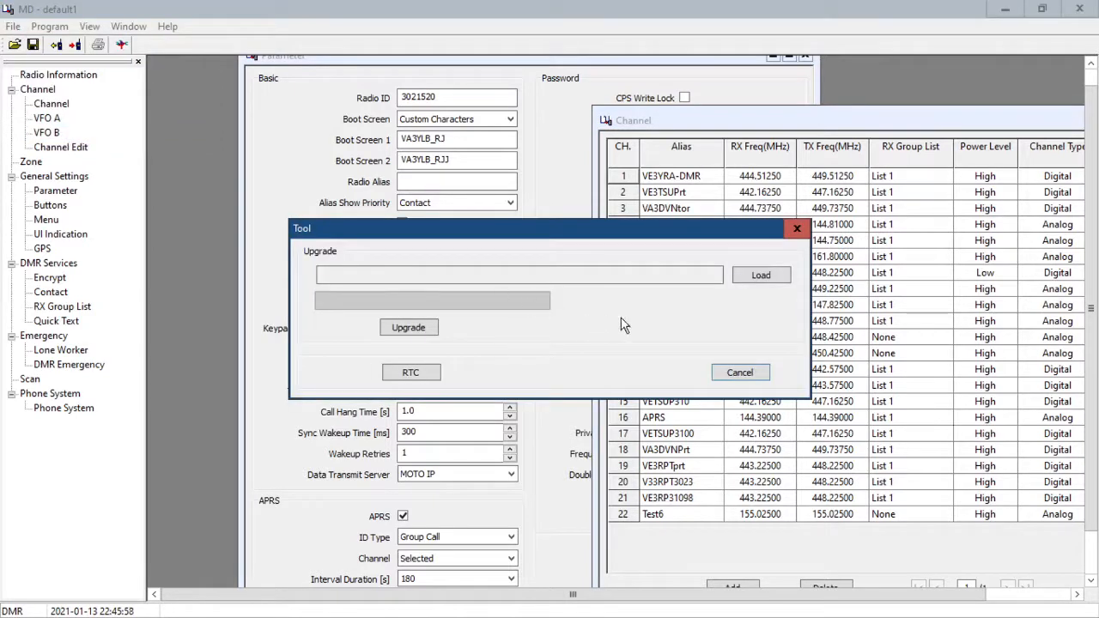
click(519, 275)
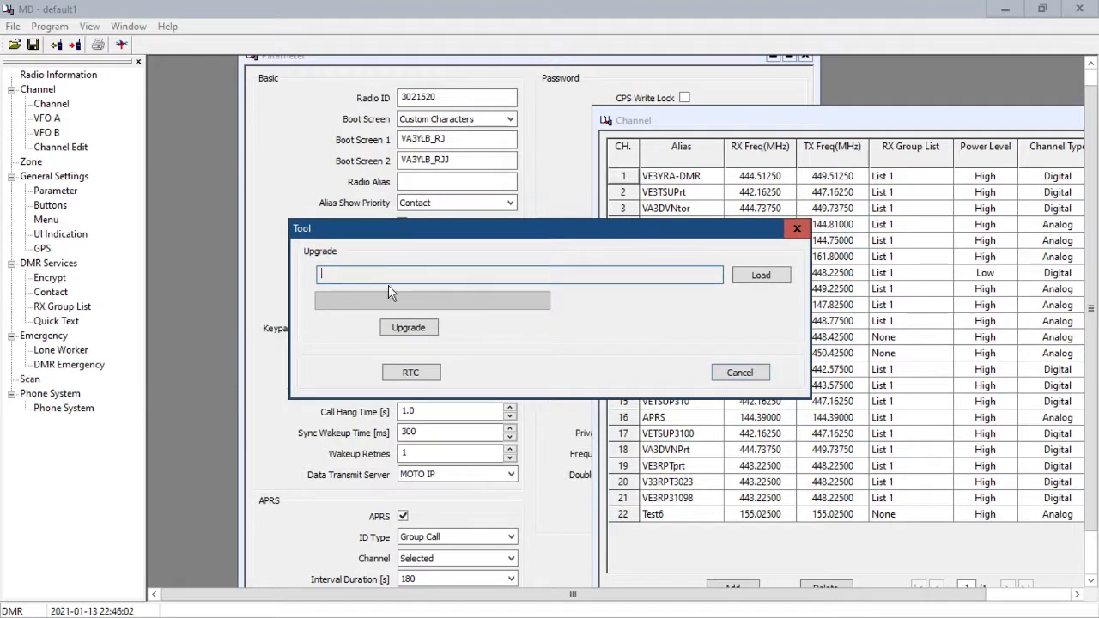
mouse_move(627, 276)
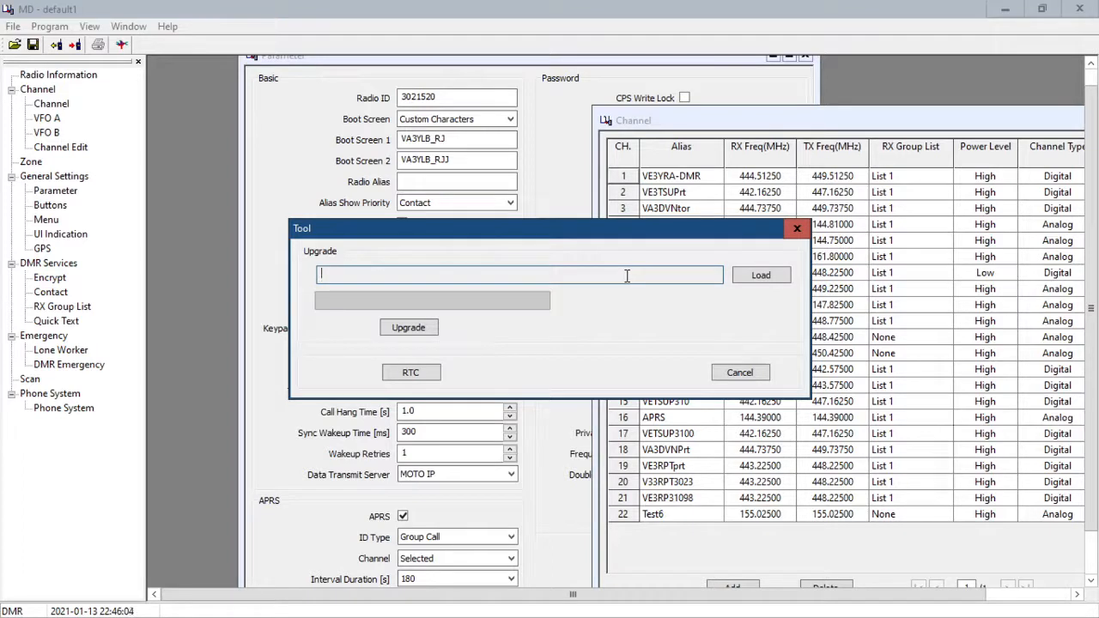
mouse_move(841, 343)
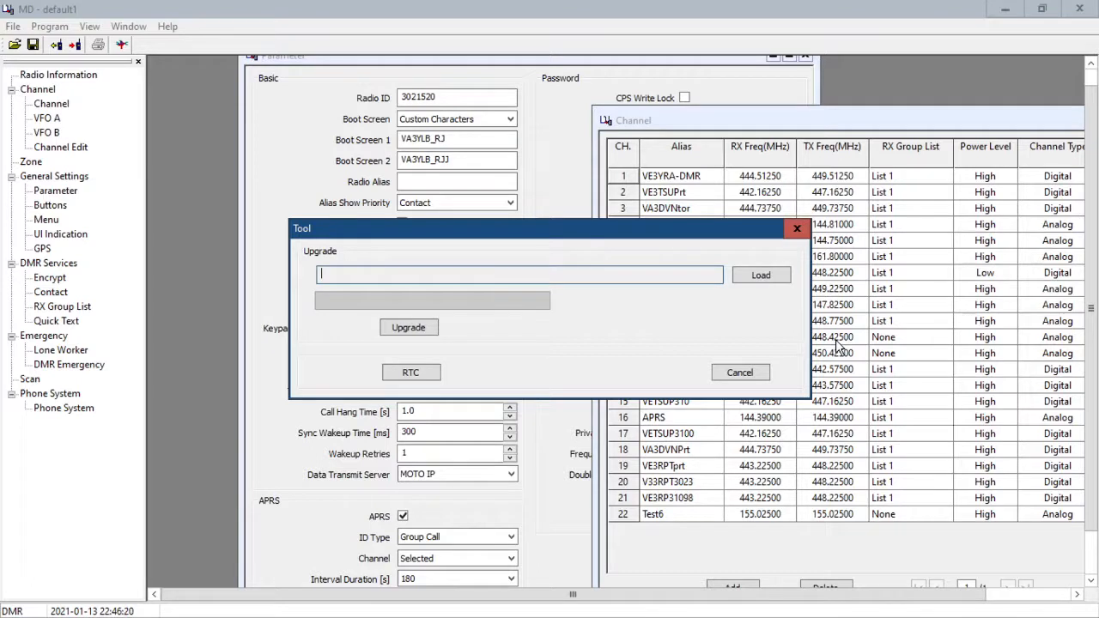
mouse_move(601, 312)
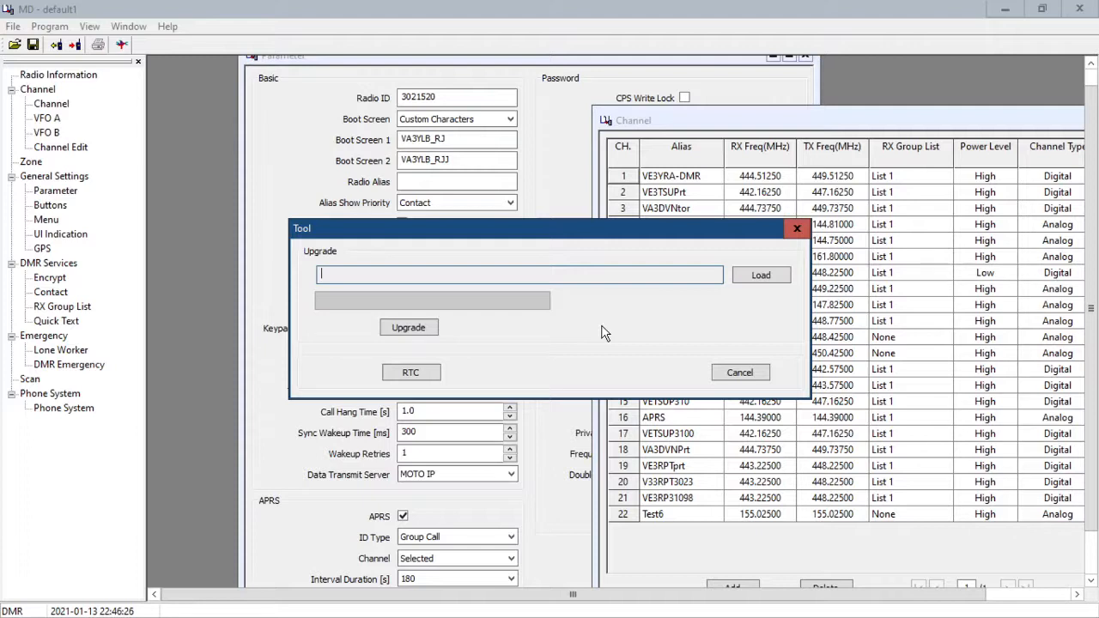
mouse_move(794, 323)
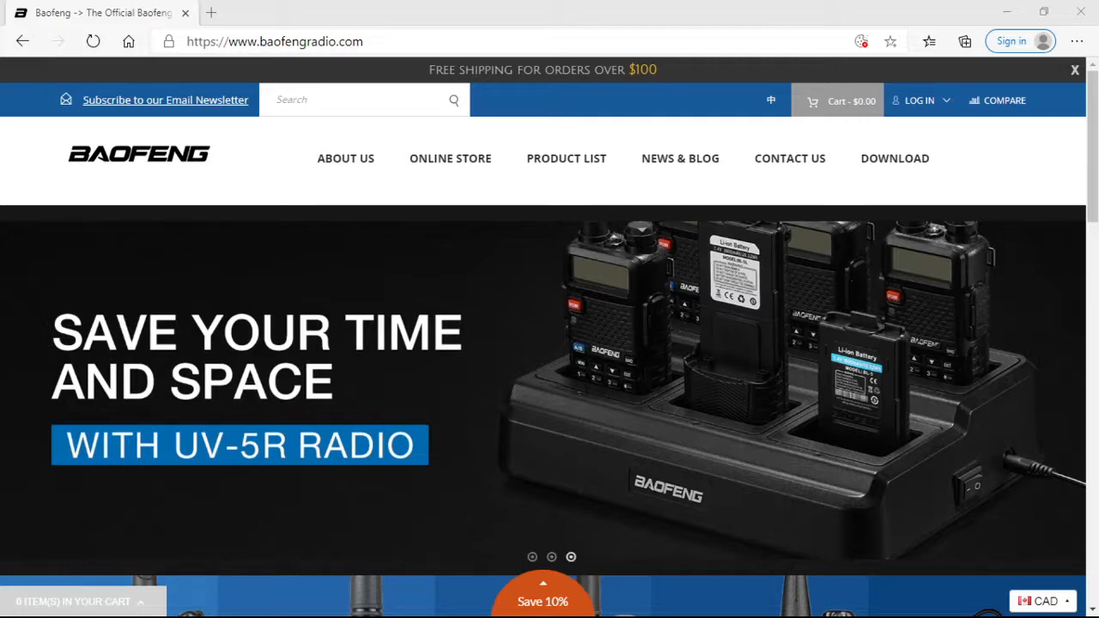
mouse_move(495, 381)
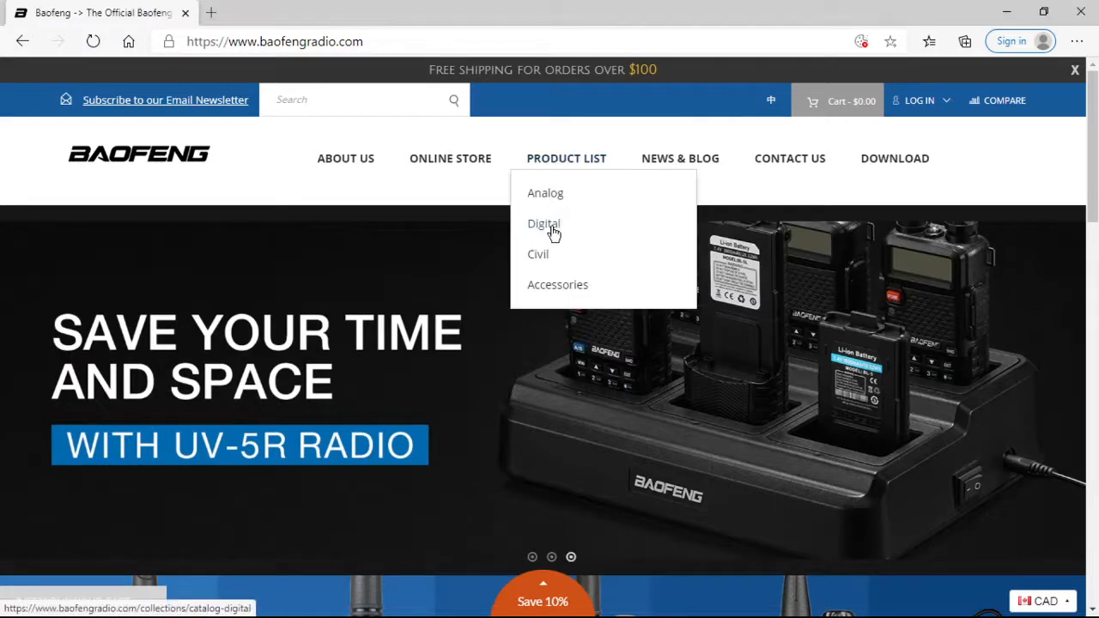
Browse the DM-1702B product page down to its user manual download, then go back to the digital catalog.
click(542, 223)
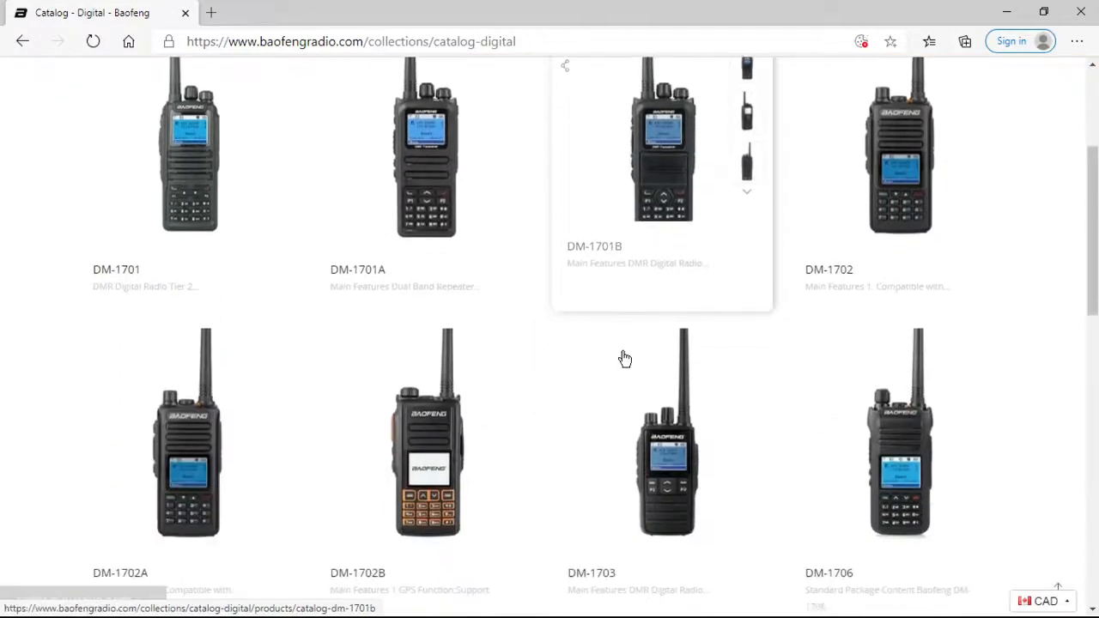
scroll(down, 3)
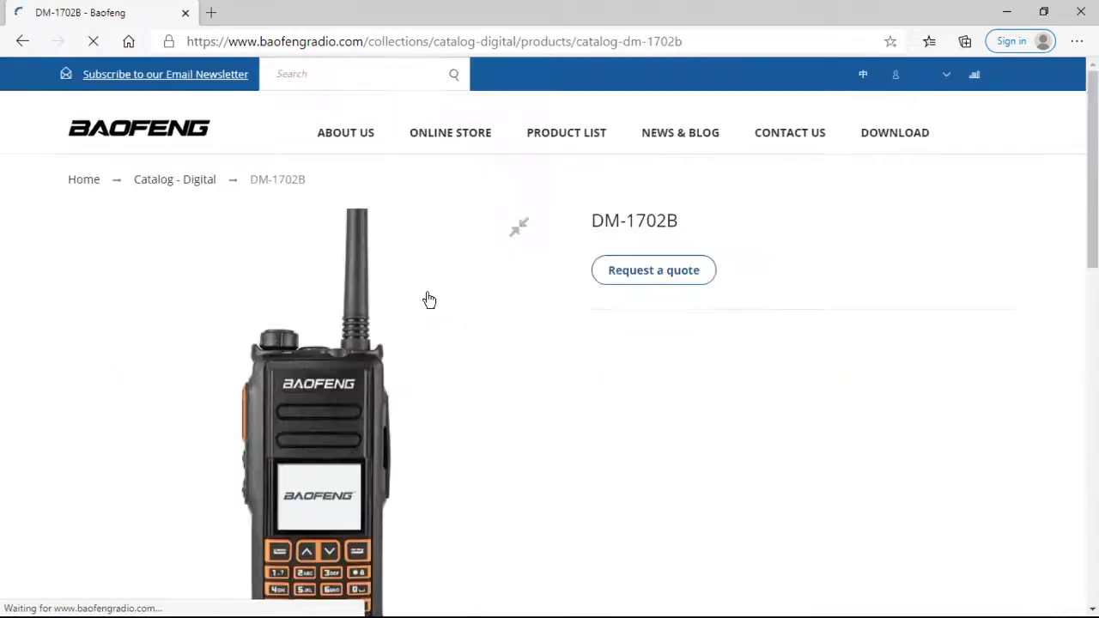
scroll(down, 3)
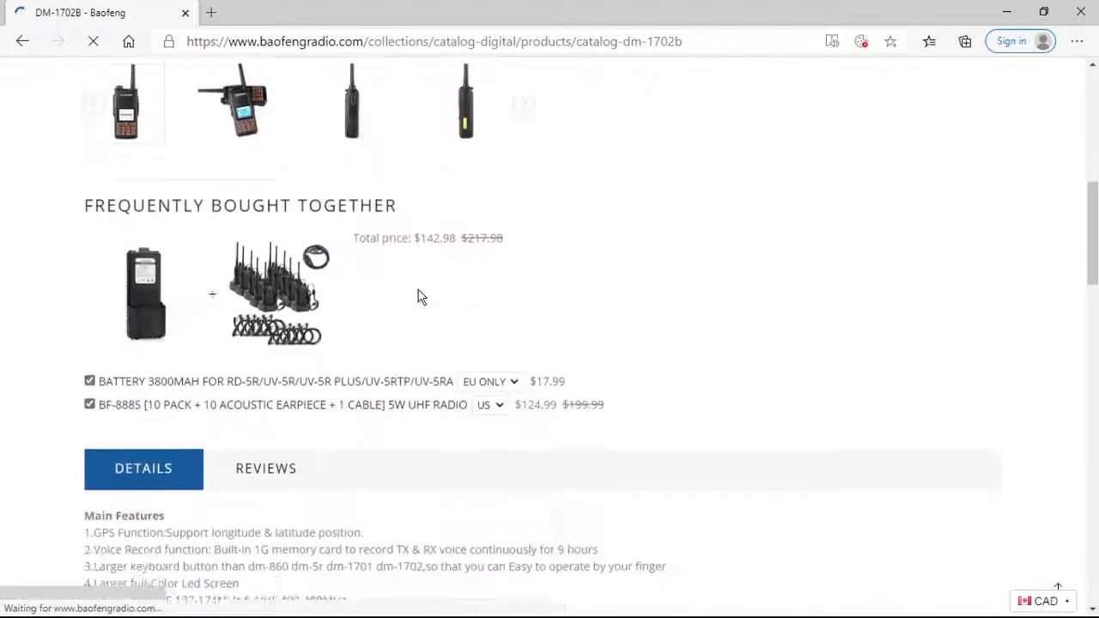
scroll(down, 3)
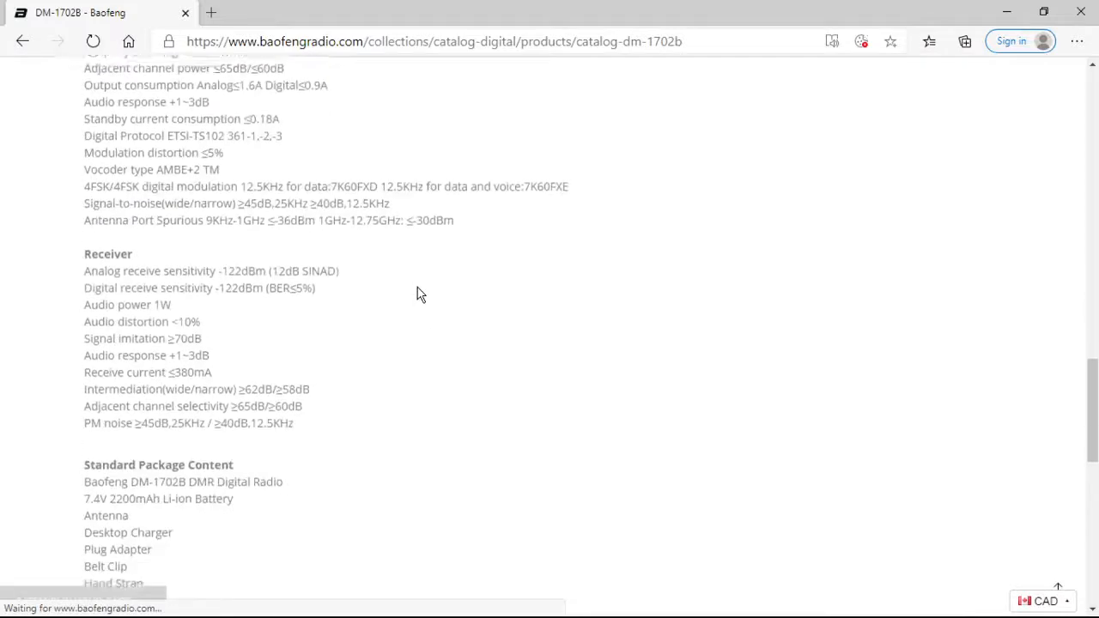
scroll(down, 3)
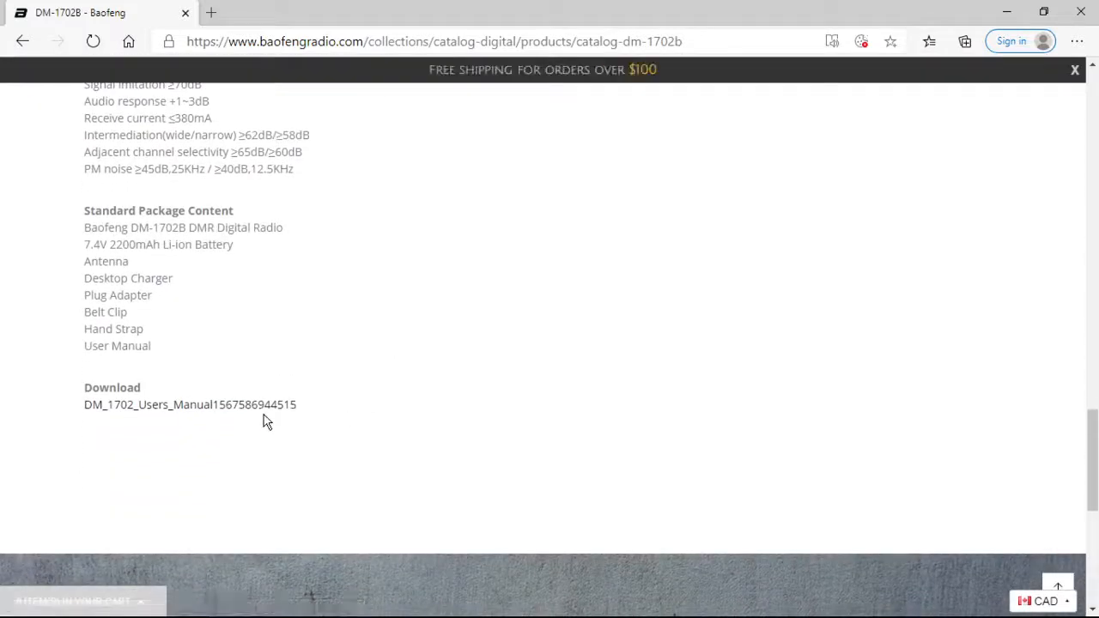
mouse_move(536, 345)
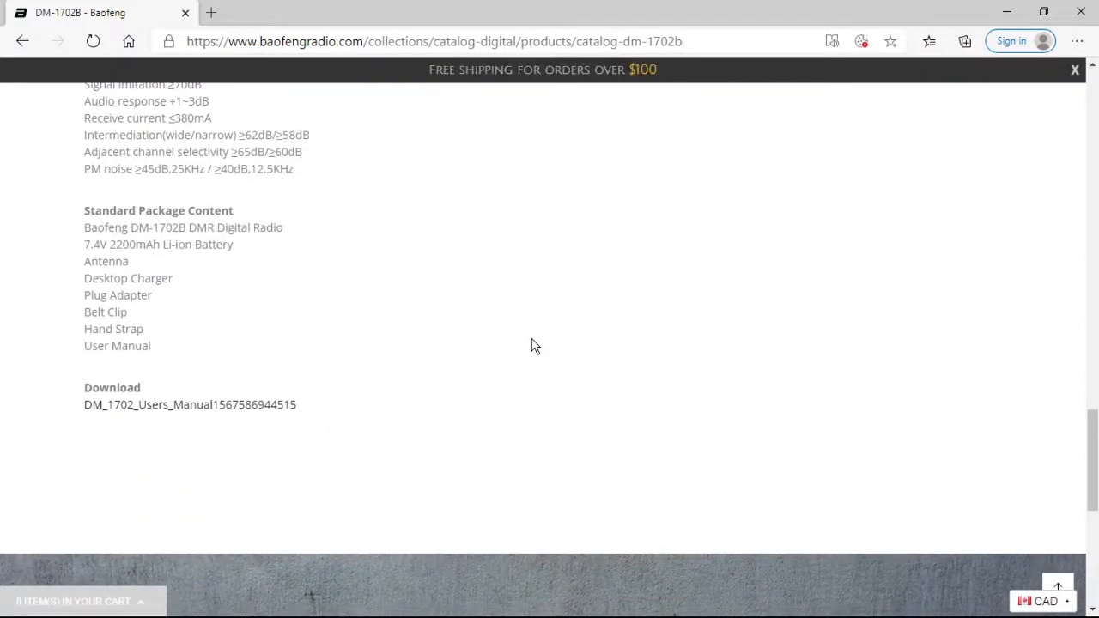
scroll(up, 3)
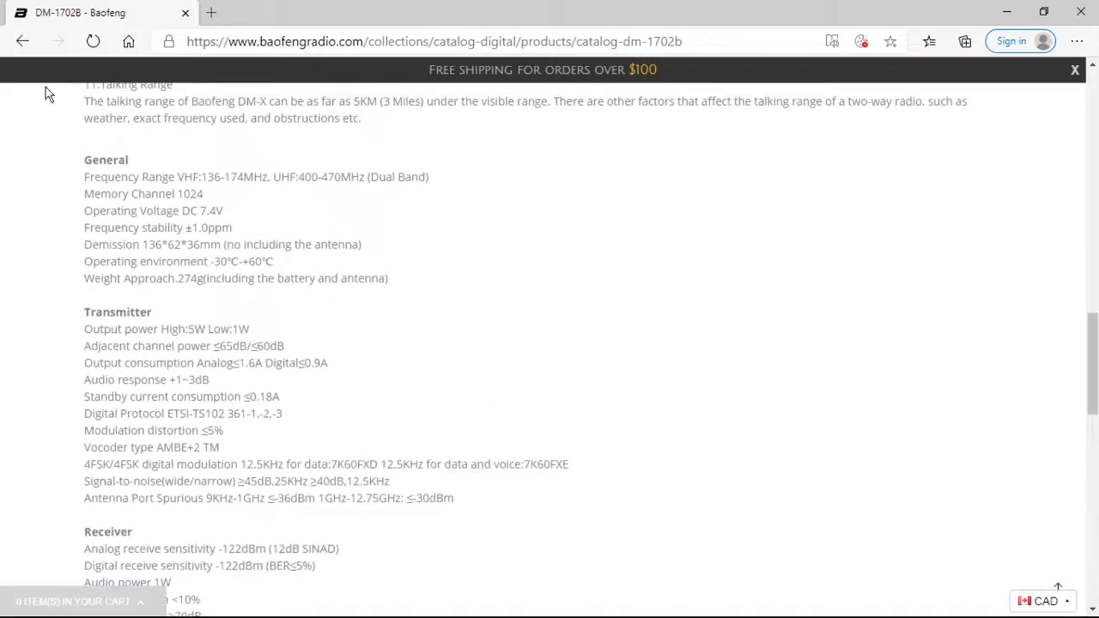
click(21, 41)
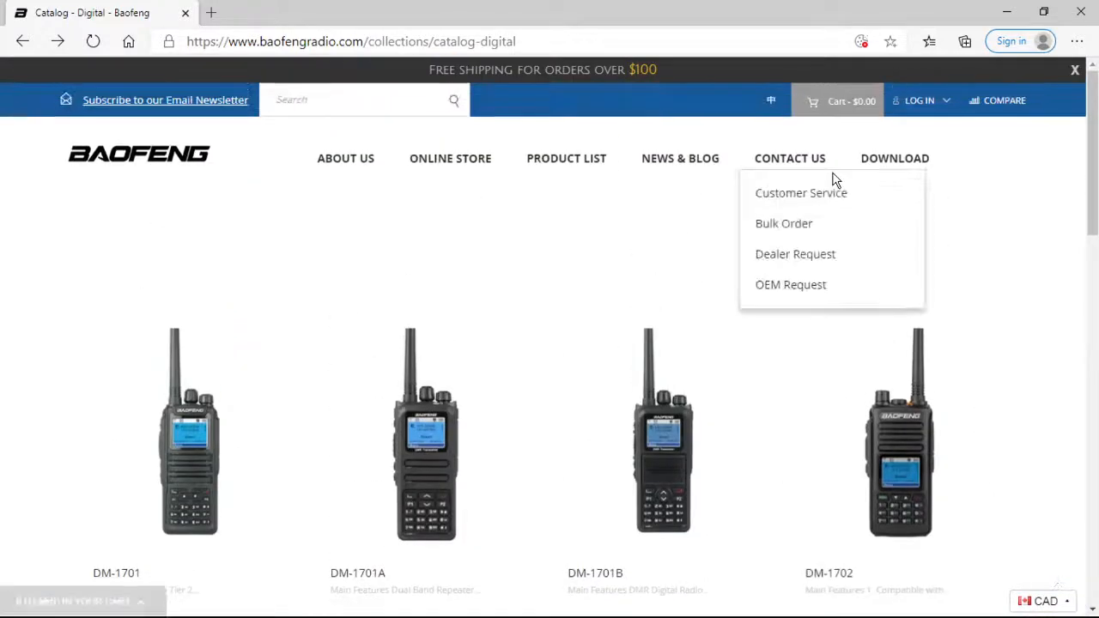
mouse_move(790, 158)
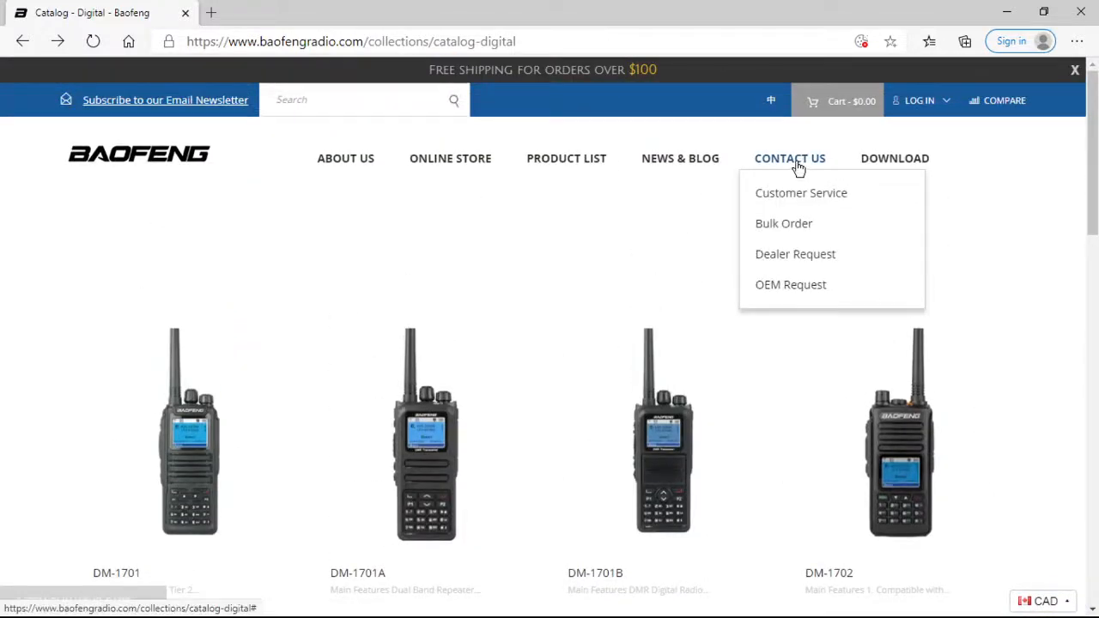
mouse_move(784, 177)
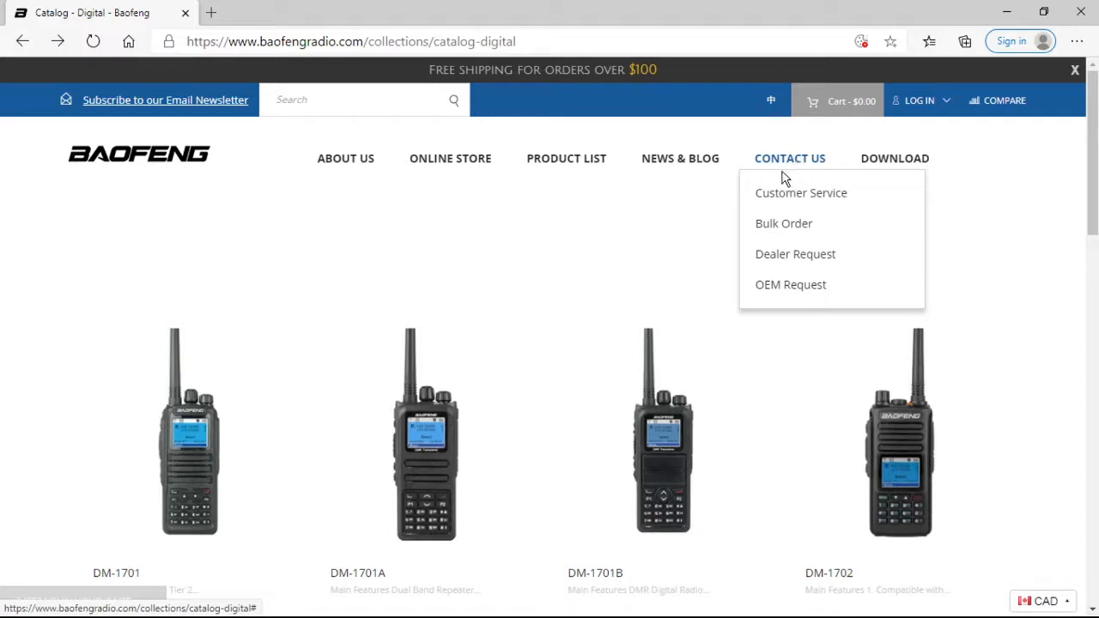
mouse_move(687, 261)
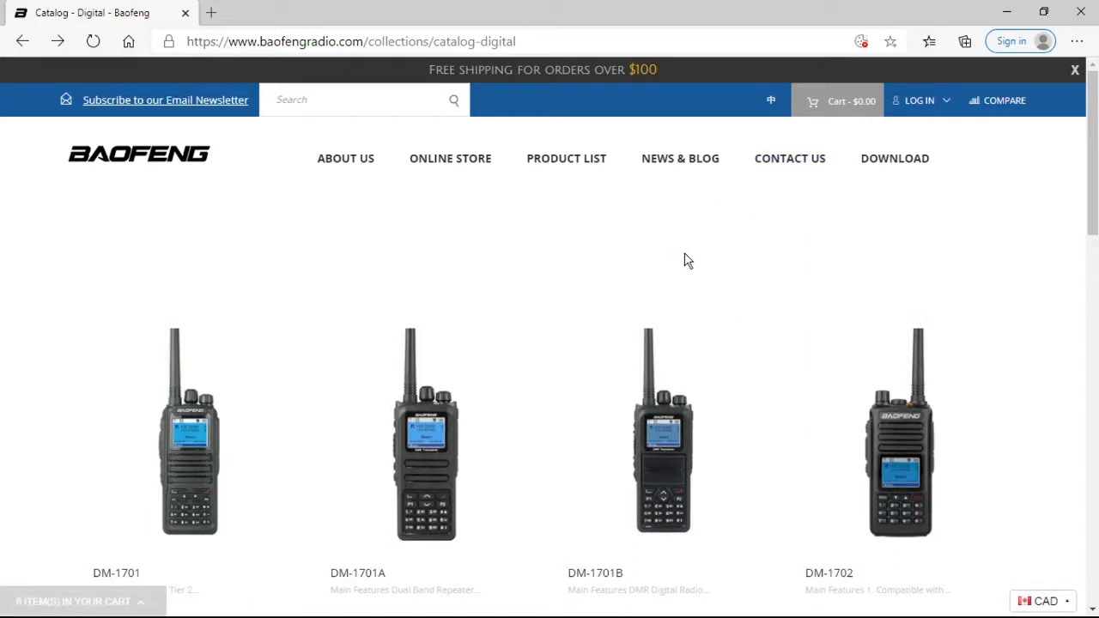
scroll(down, 3)
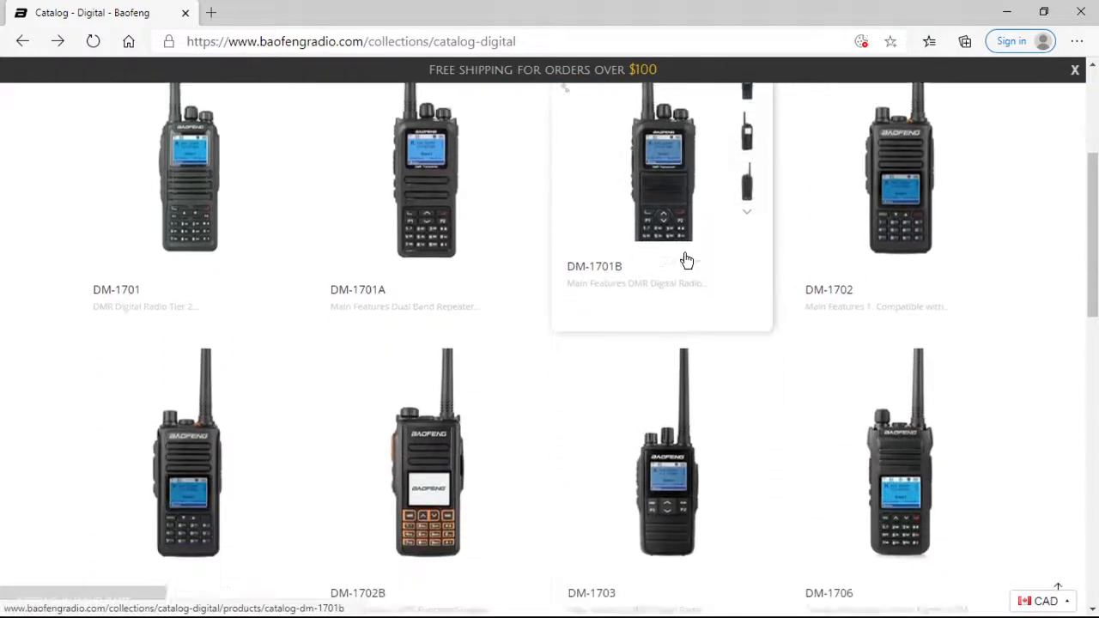
scroll(down, 3)
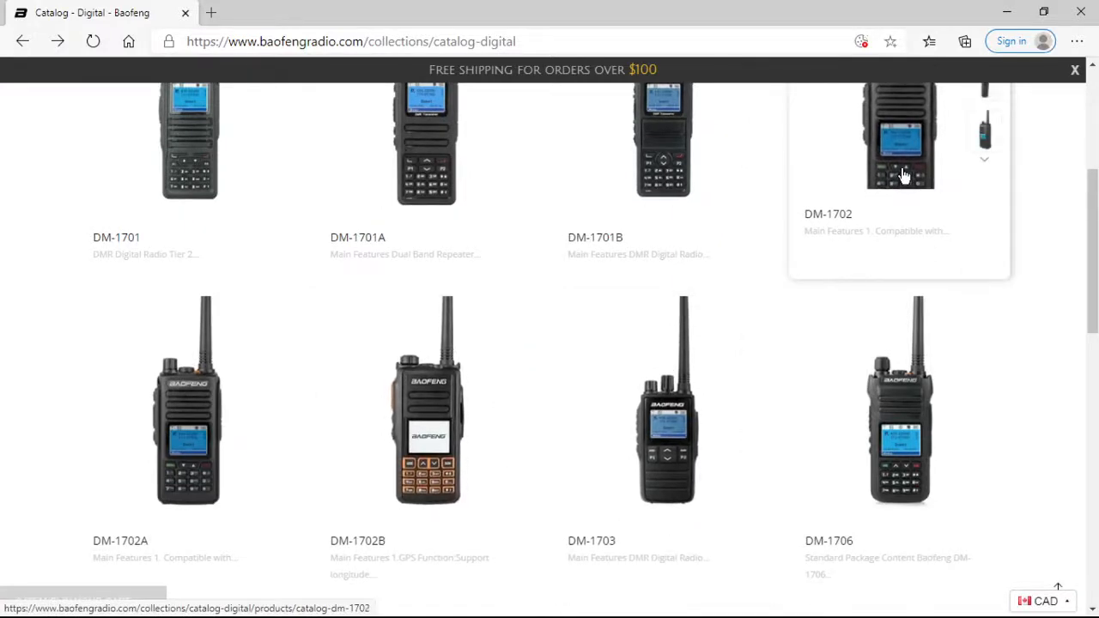
Scroll the DM-1702 product page to its Download section with the Software Download link.
click(900, 137)
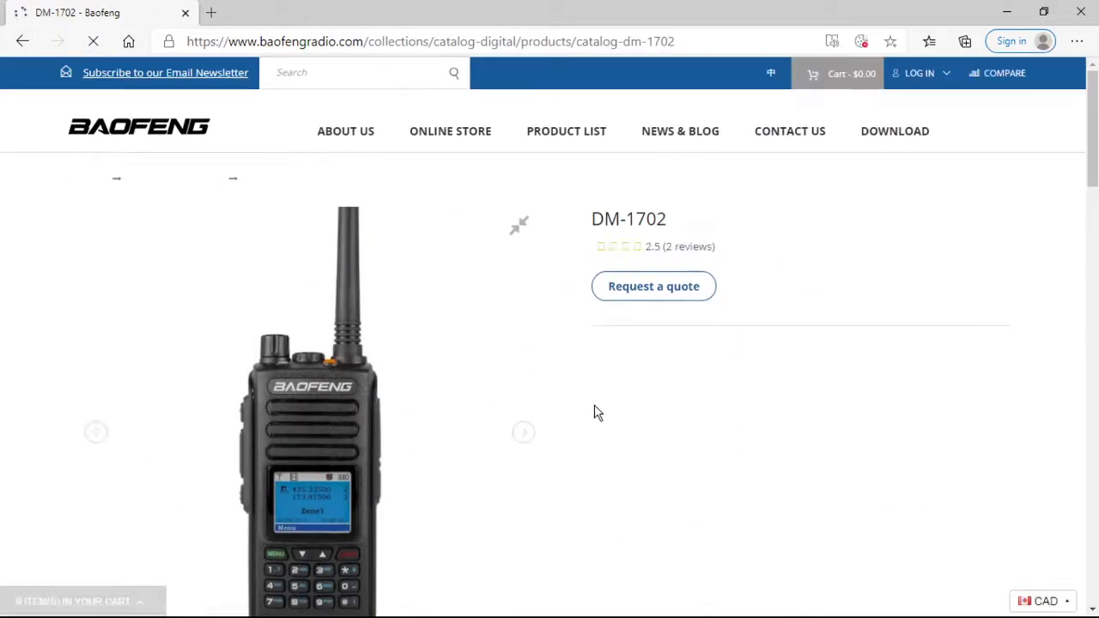
scroll(down, 3)
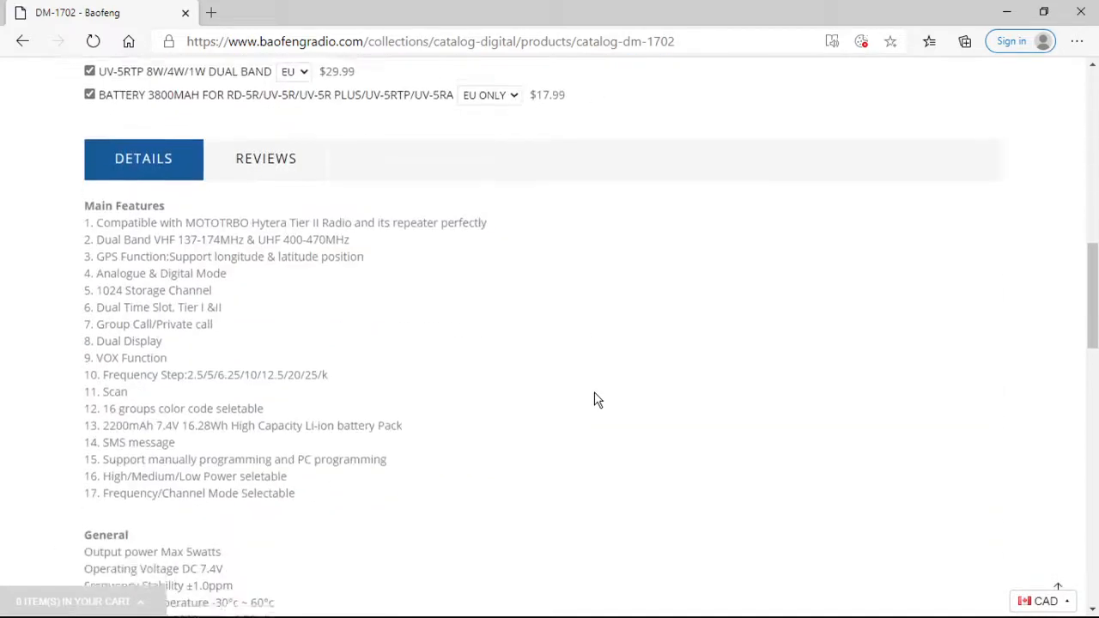
scroll(down, 3)
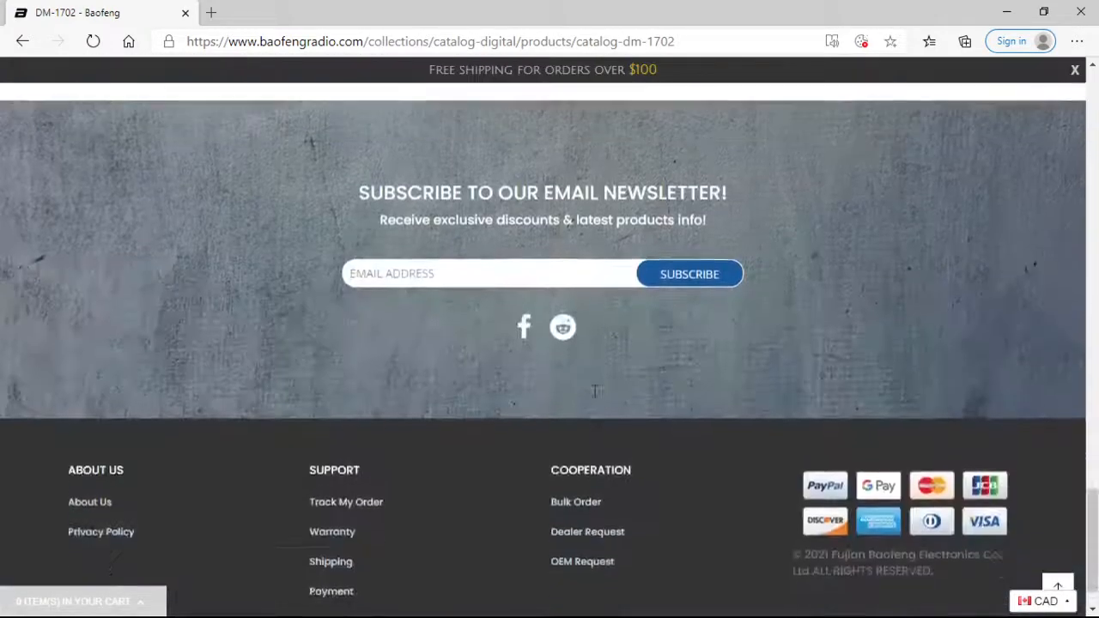
scroll(up, 3)
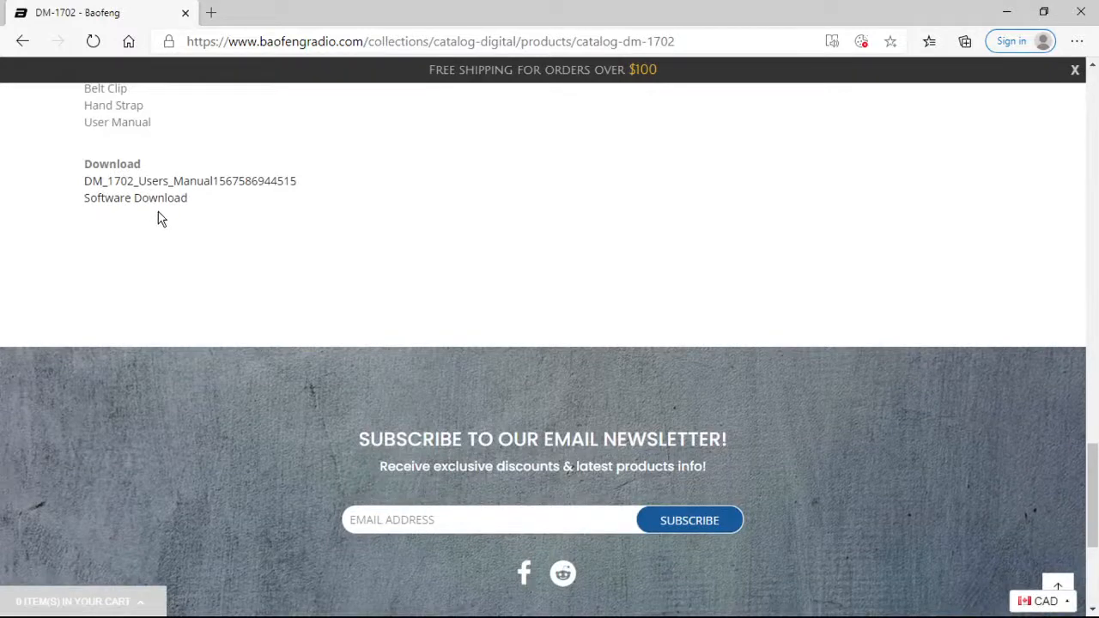
mouse_move(321, 271)
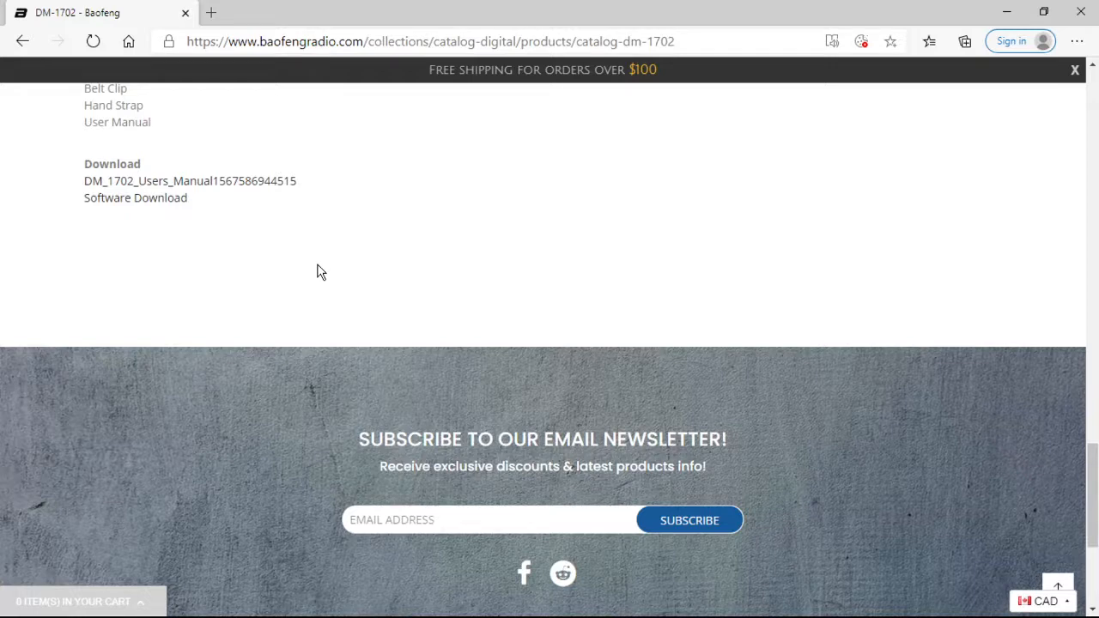
mouse_move(306, 296)
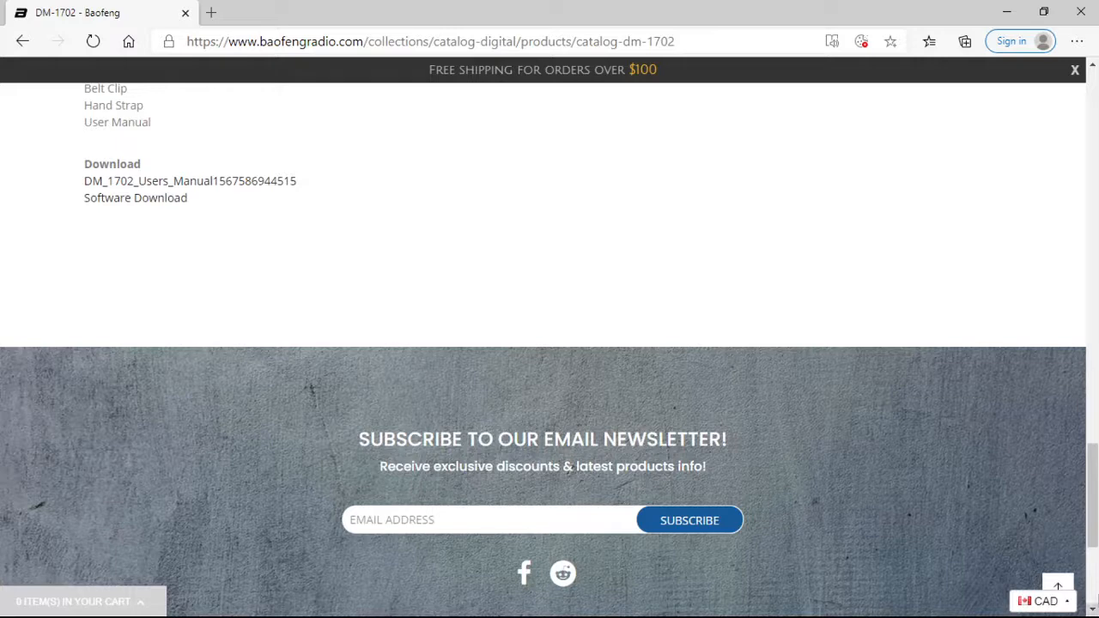
mouse_move(1017, 241)
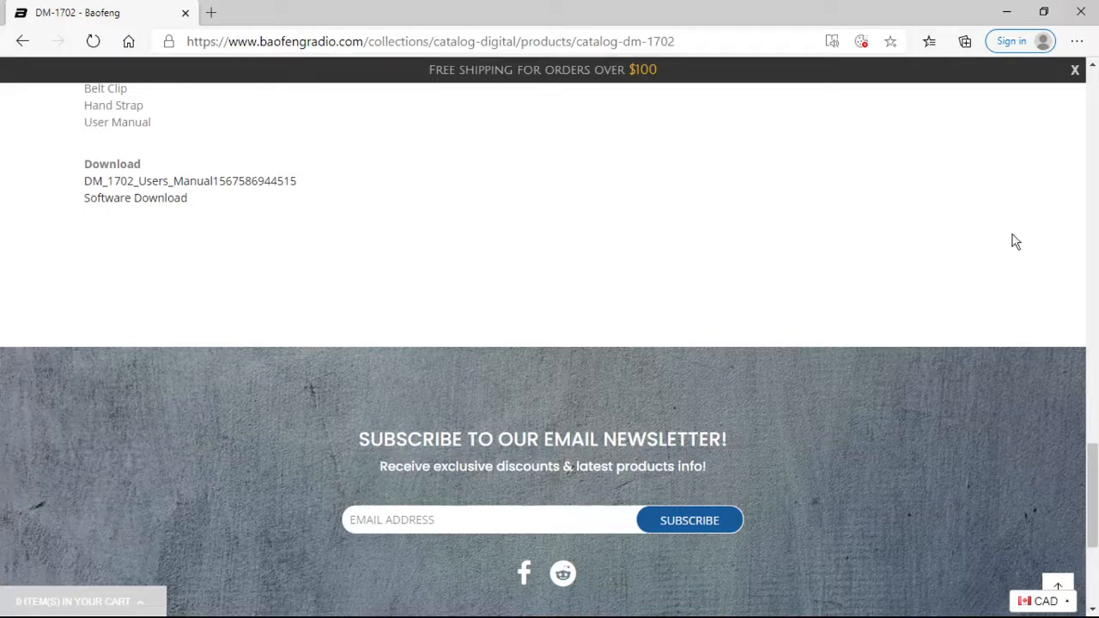